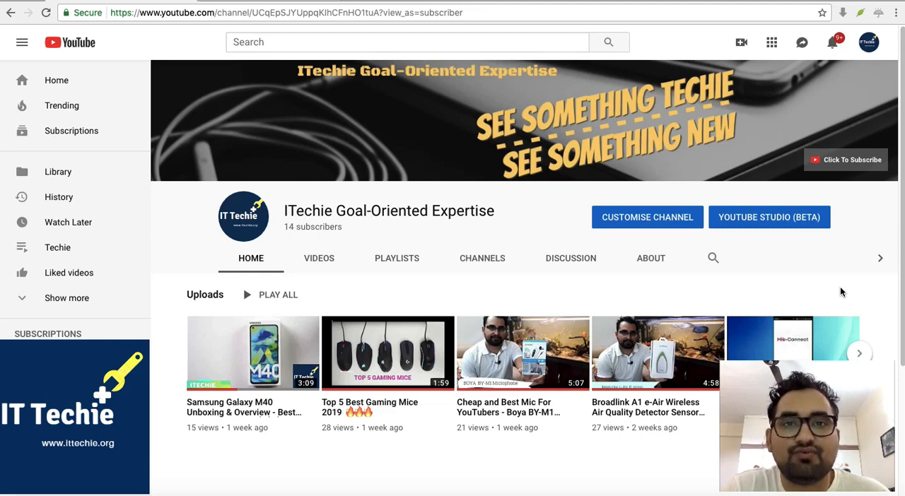
Scroll the referral invitation page and open the DigitalOcean sign-up page
scroll(down, 3)
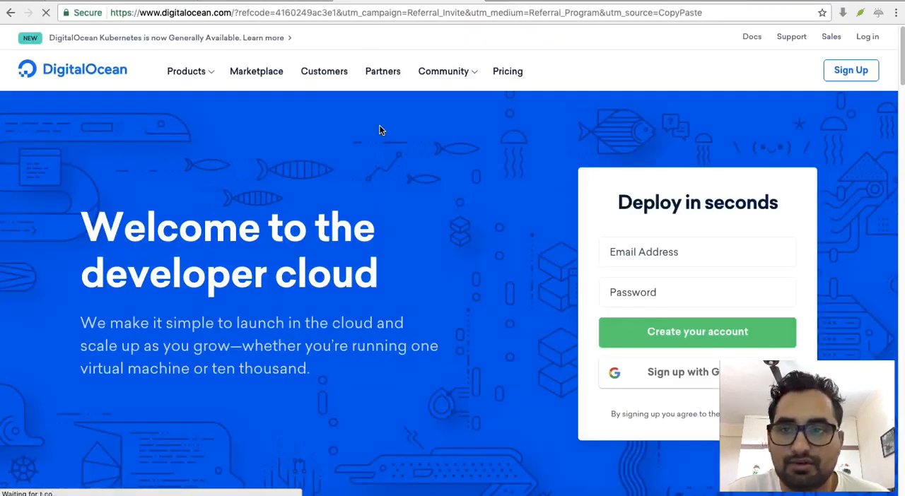
mouse_move(238, 191)
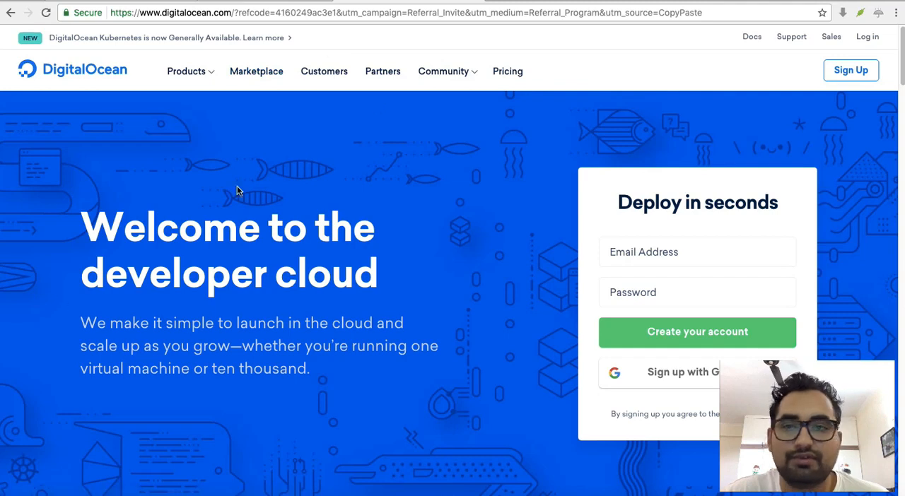
click(187, 70)
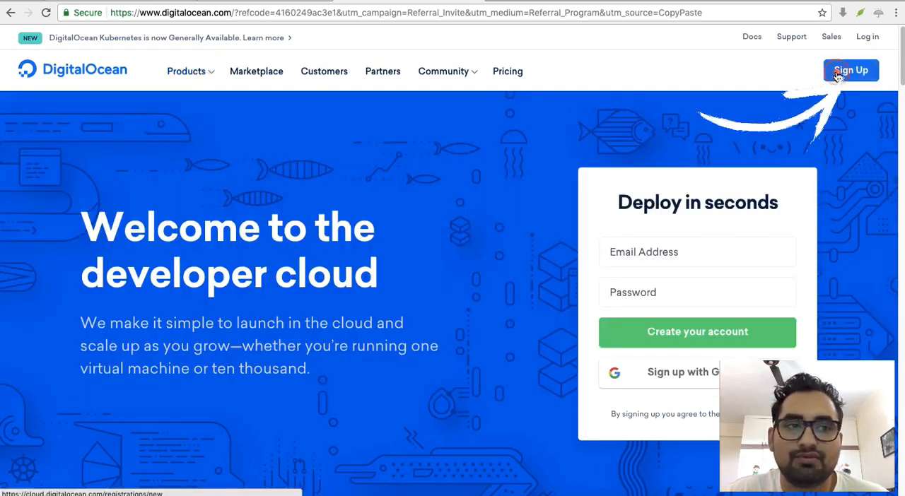
click(850, 70)
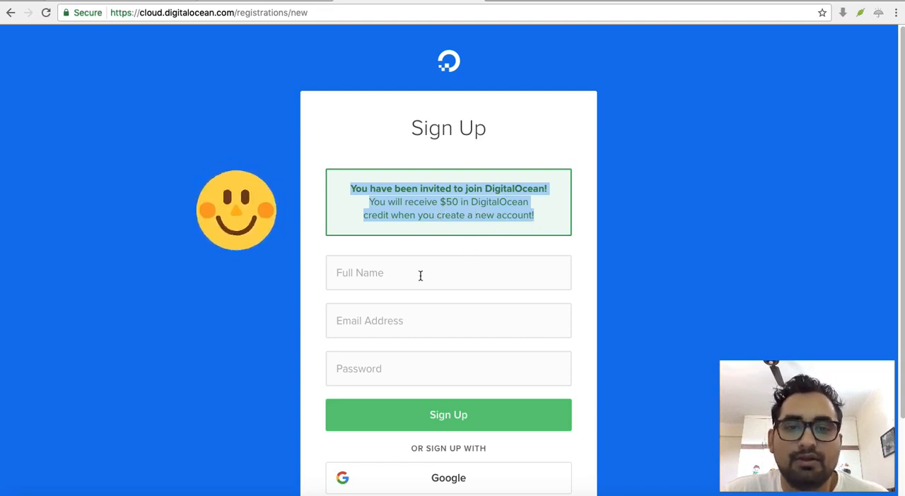
scroll(down, 3)
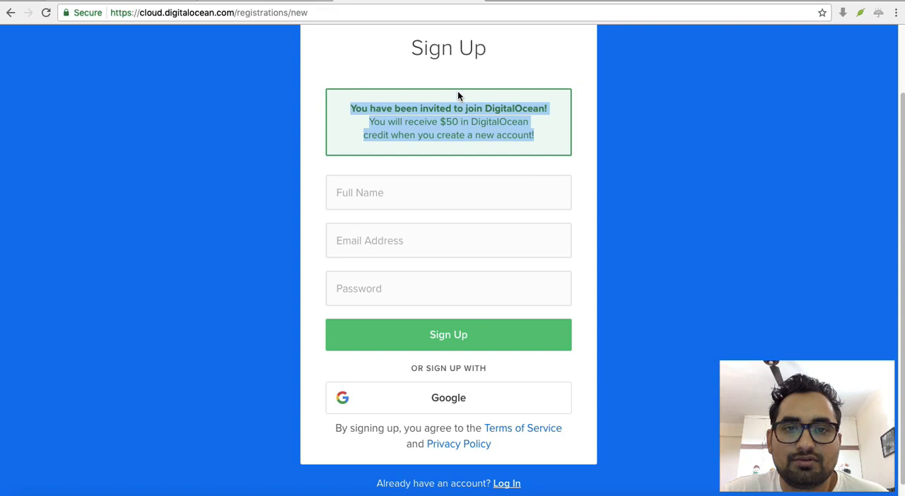
text(Ch)
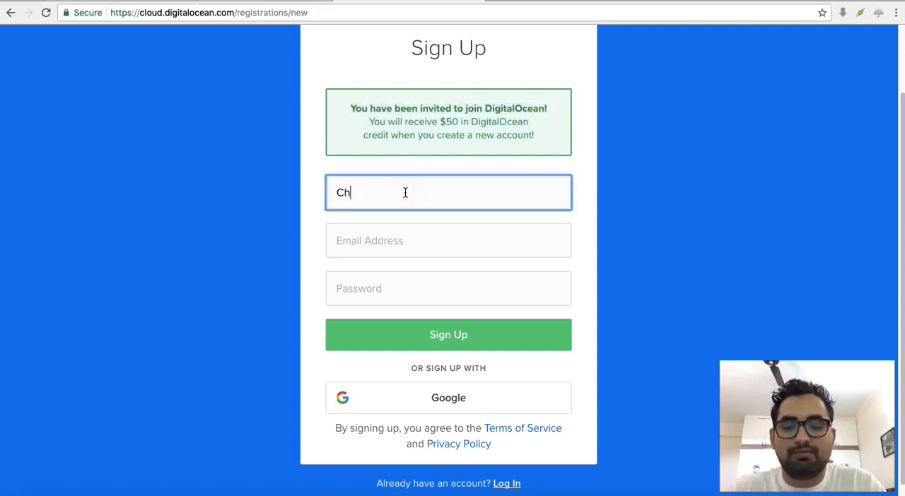
text(ander h)
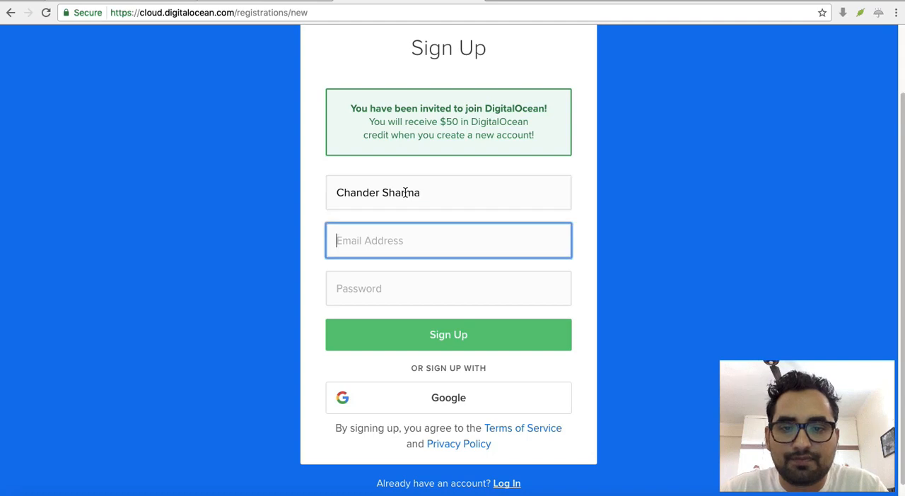
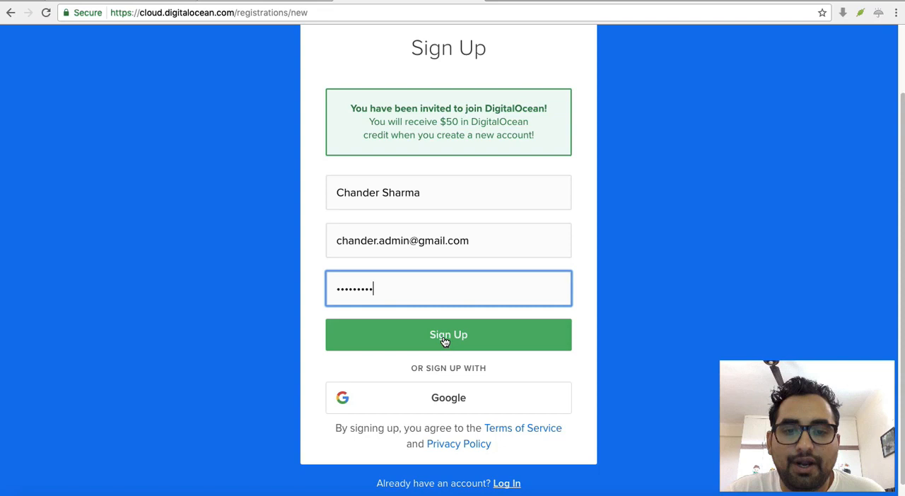
mouse_move(448, 397)
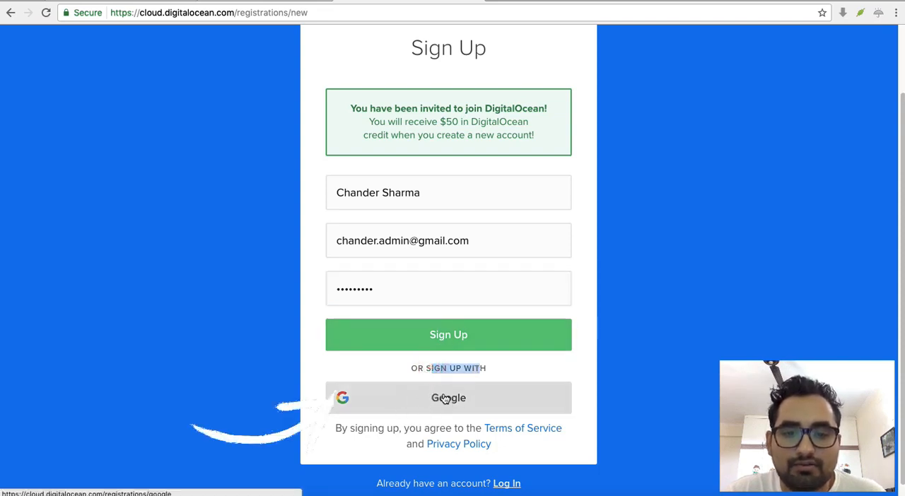
mouse_move(458, 413)
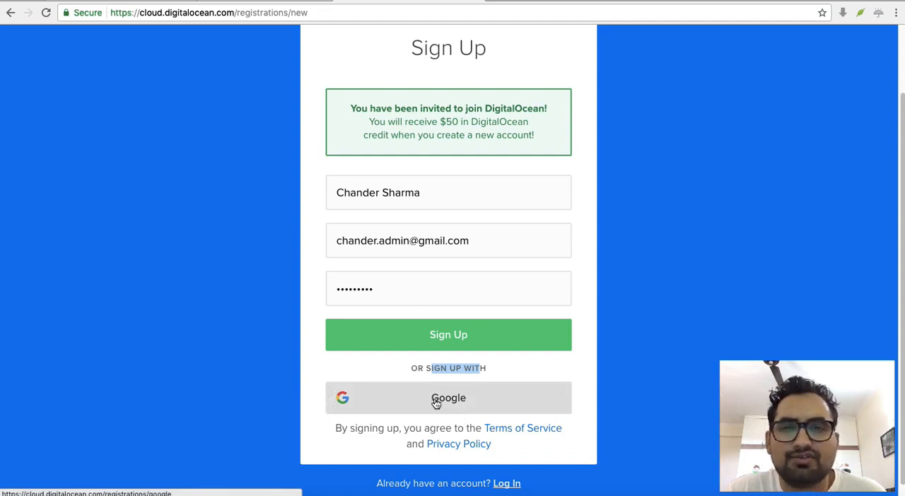
click(448, 398)
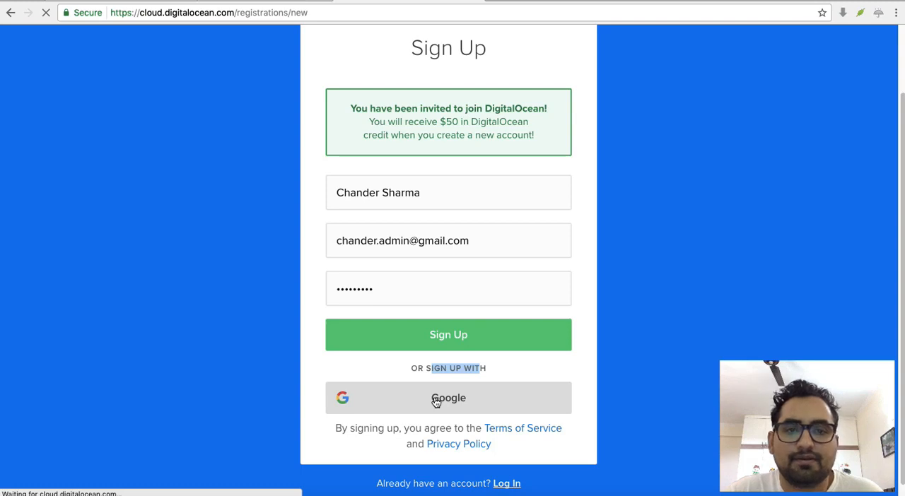
click(449, 398)
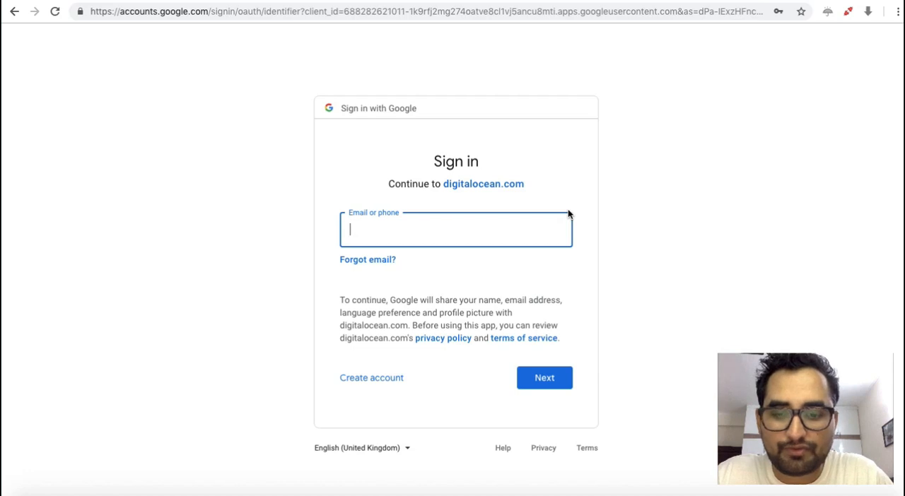
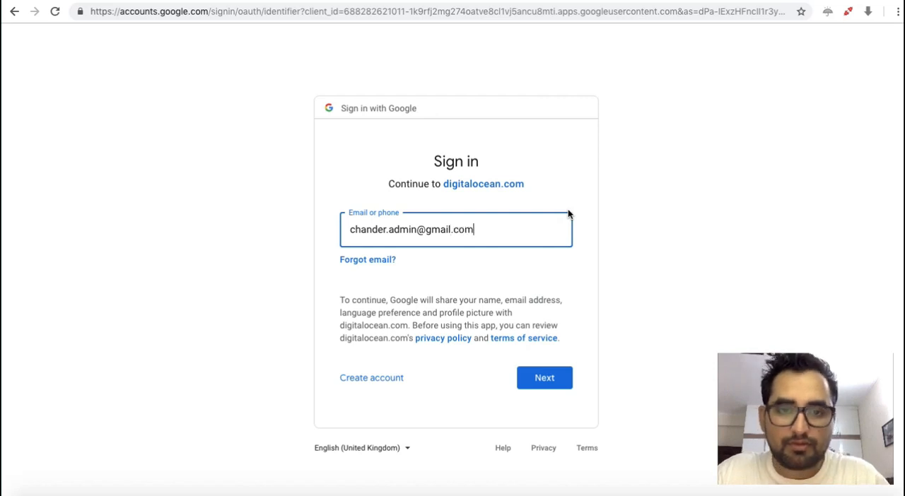
click(544, 378)
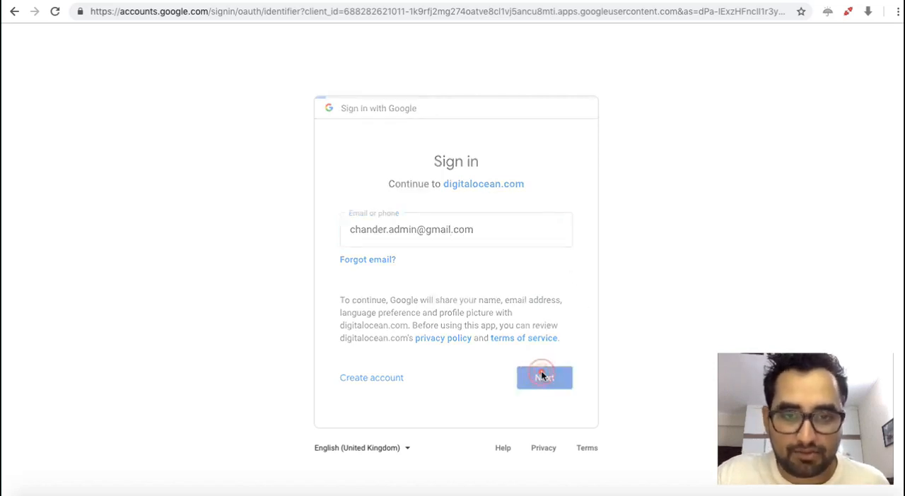
Enter the Google account password to finish signing in
click(544, 377)
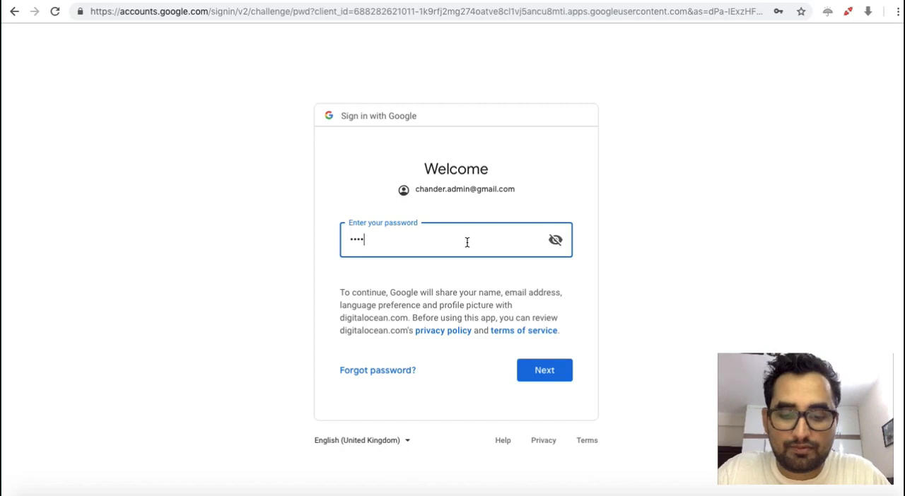
text(password)
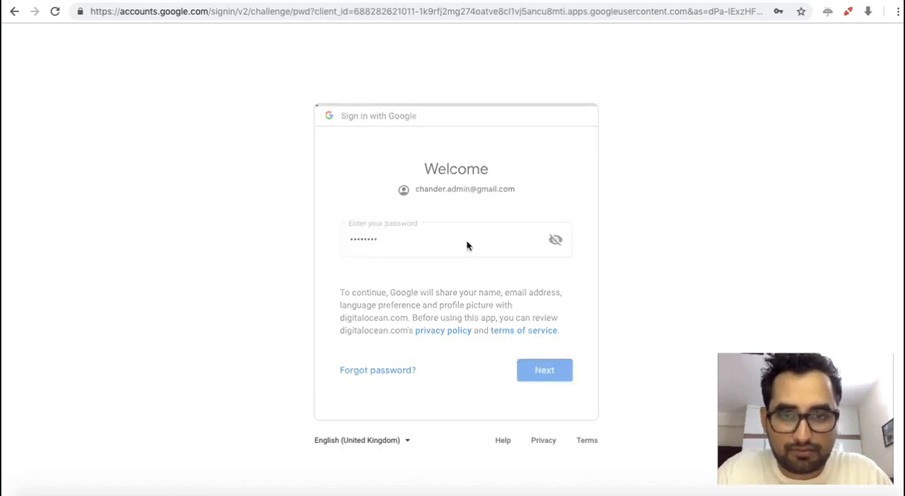
click(544, 370)
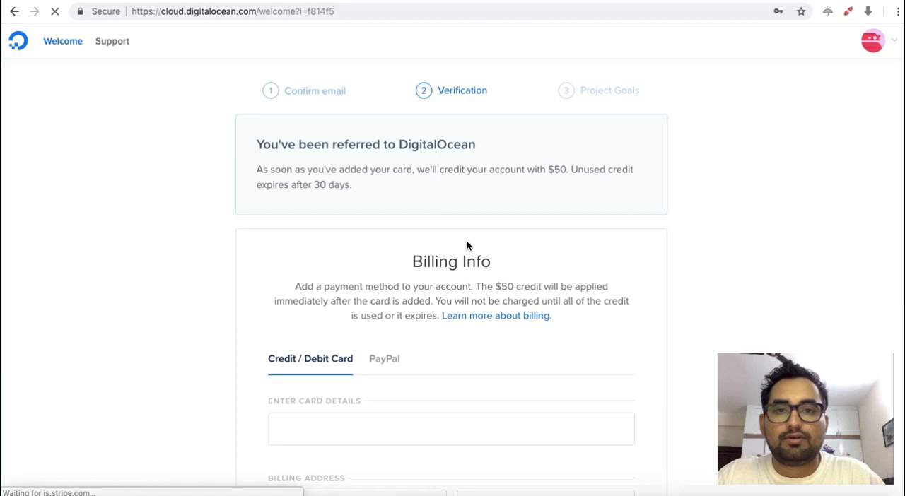
drag(256, 144, 360, 184)
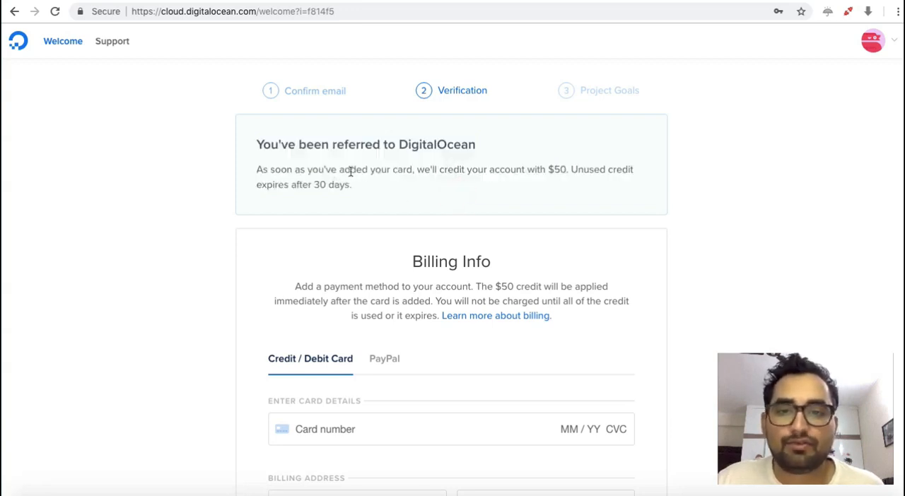
mouse_move(417, 170)
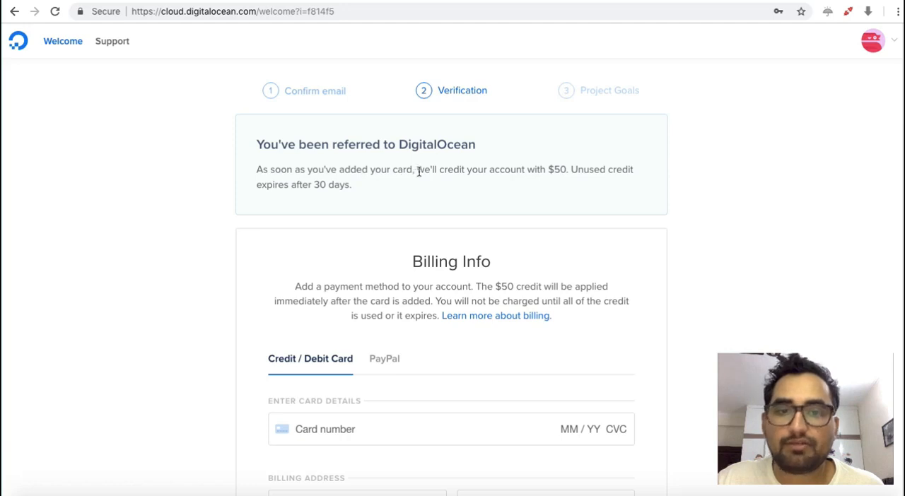
mouse_move(527, 182)
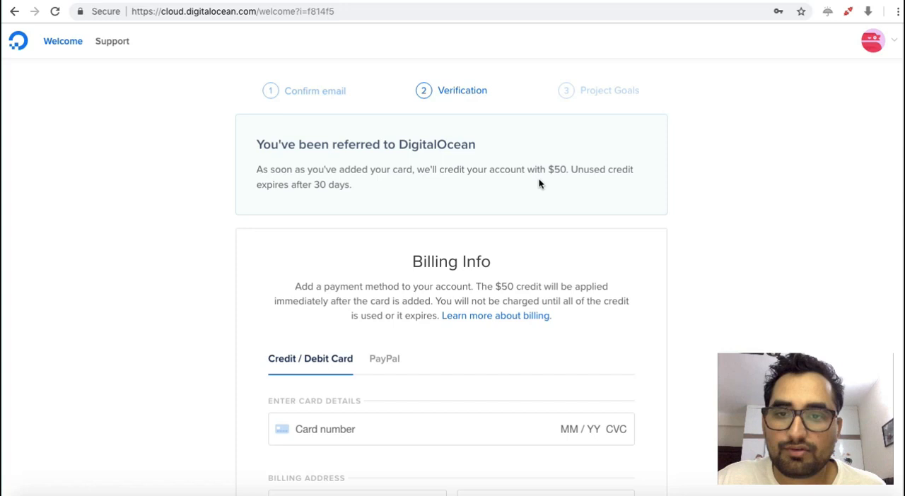
mouse_move(318, 186)
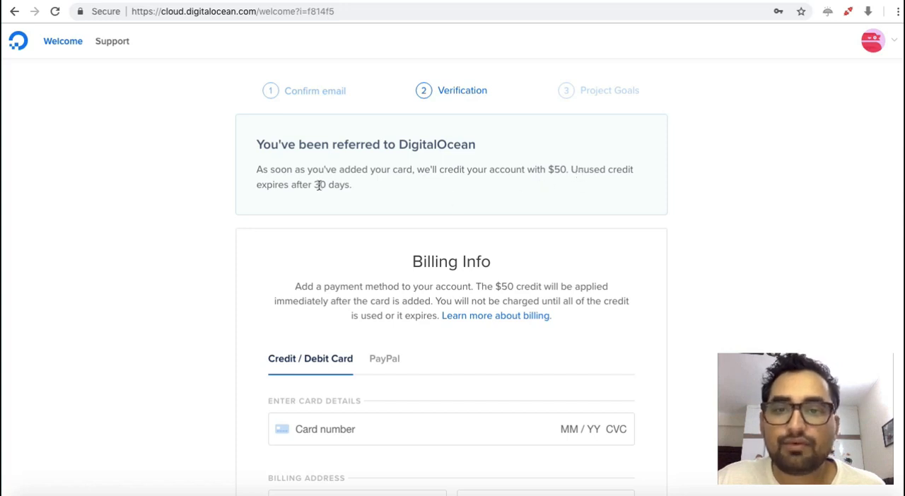
scroll(down, 3)
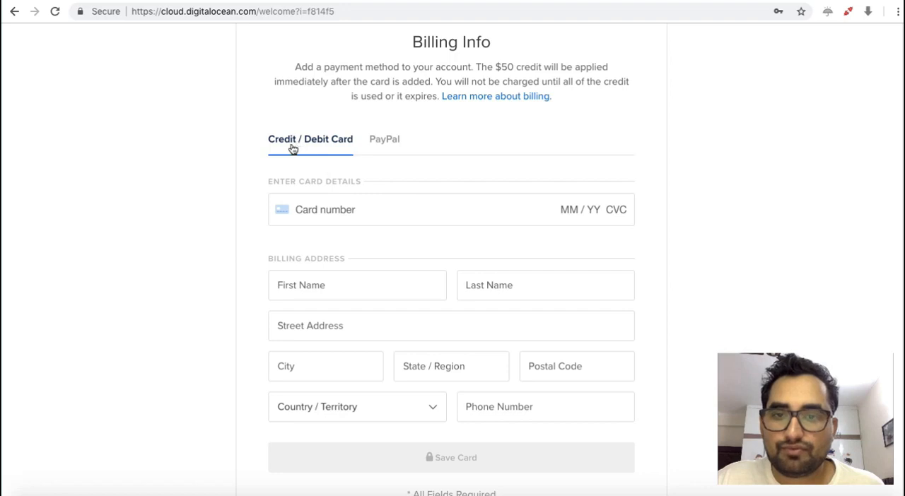
click(384, 139)
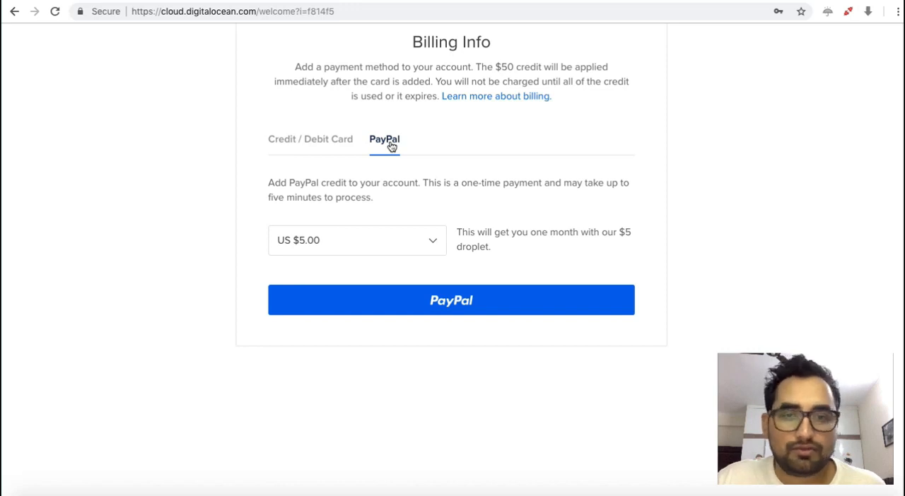
click(309, 139)
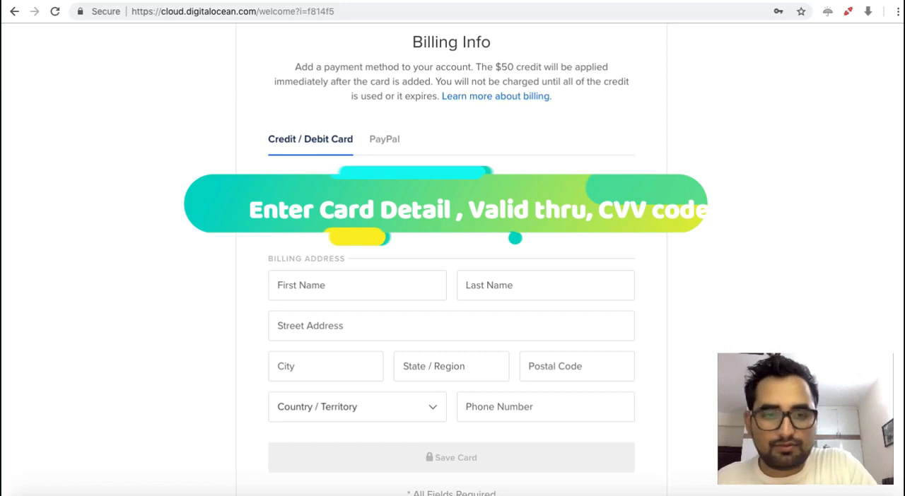
mouse_move(437, 248)
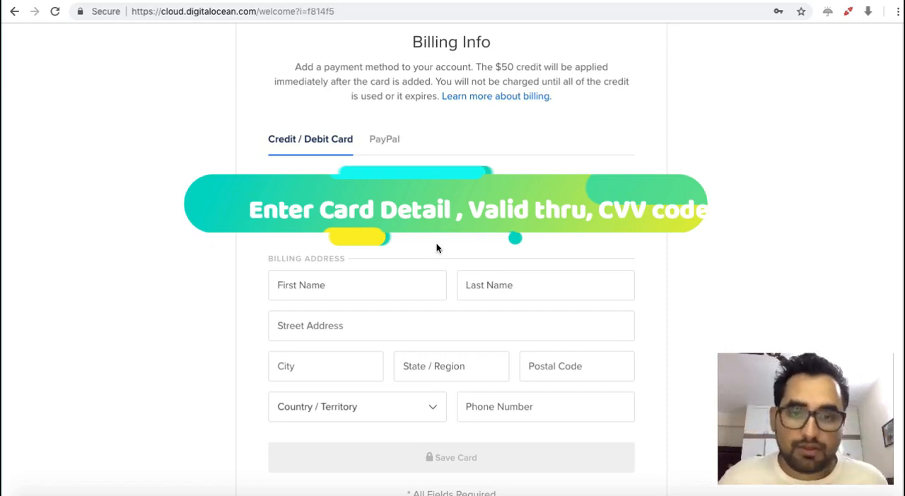
click(357, 284)
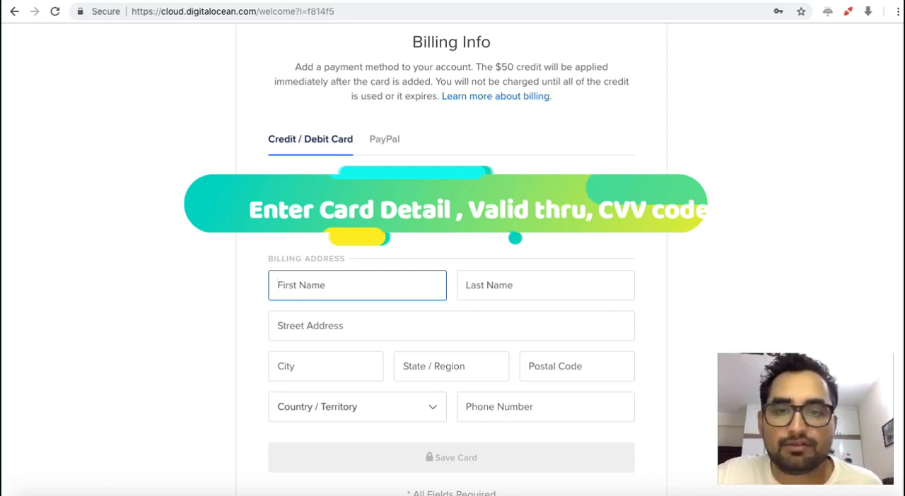
mouse_move(607, 253)
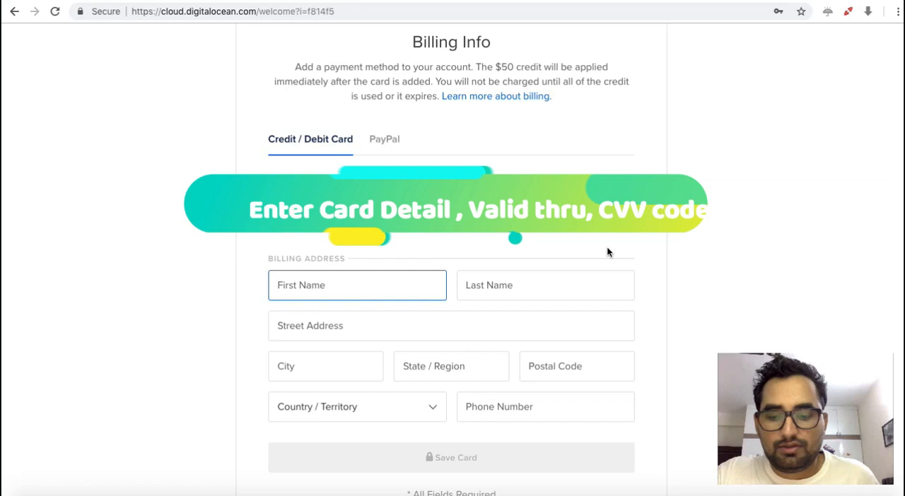
text(Chander Sharma)
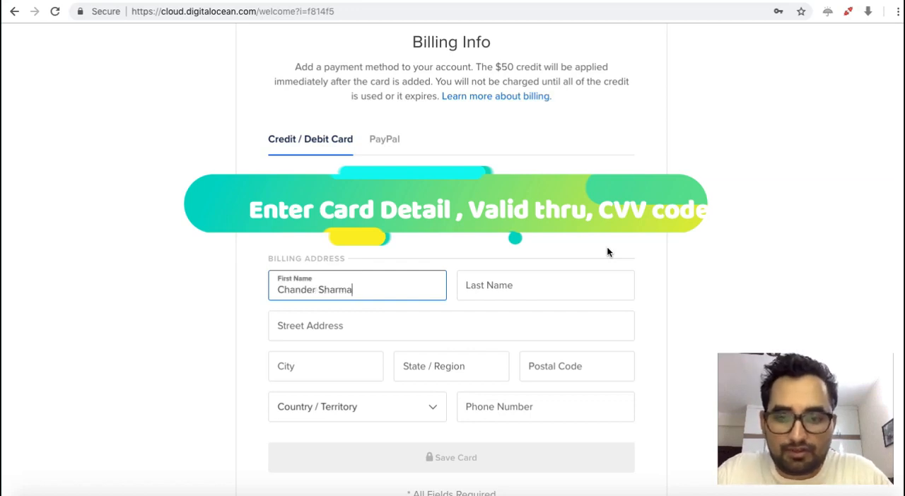
key(Backspace)
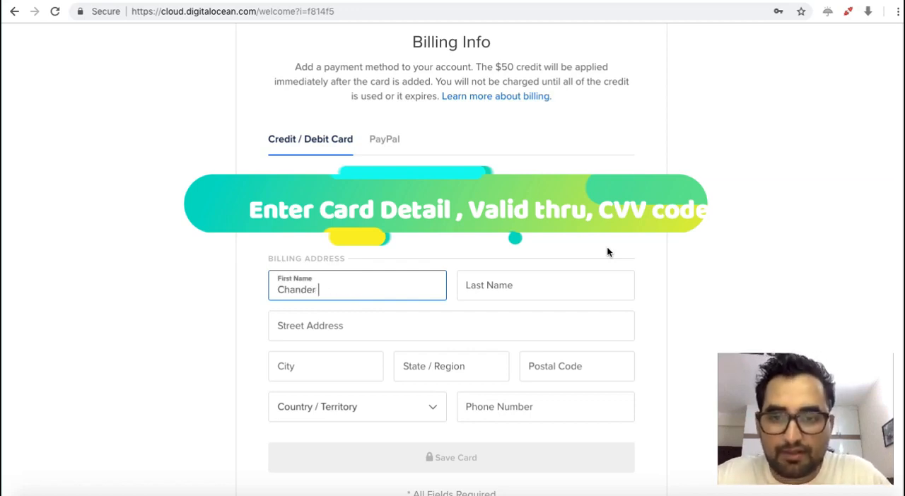
click(544, 285)
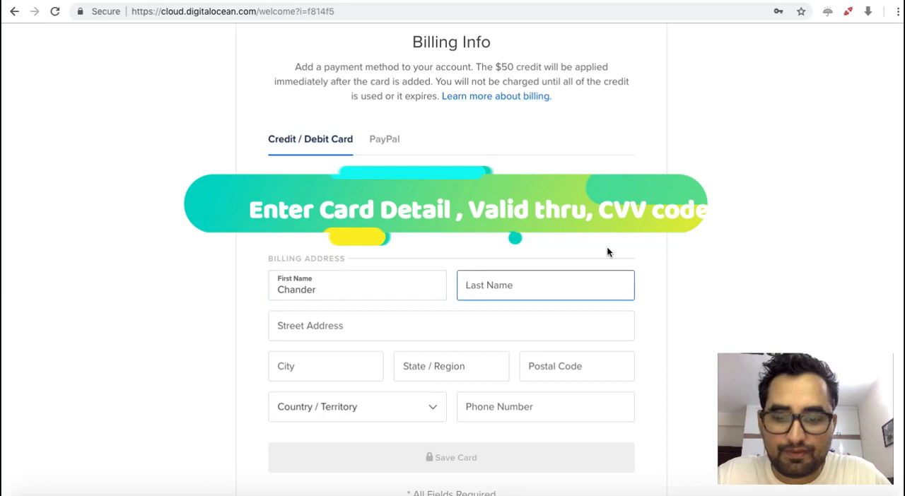
text(Sharma)
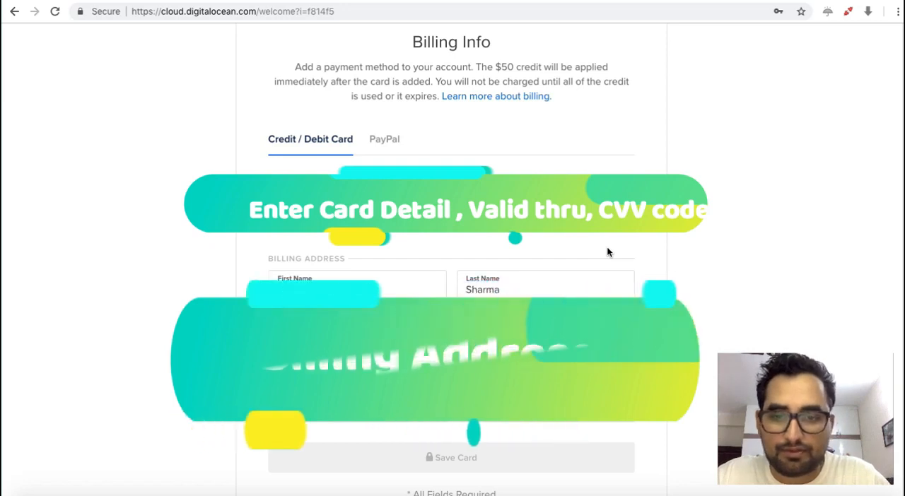
text(Chander)
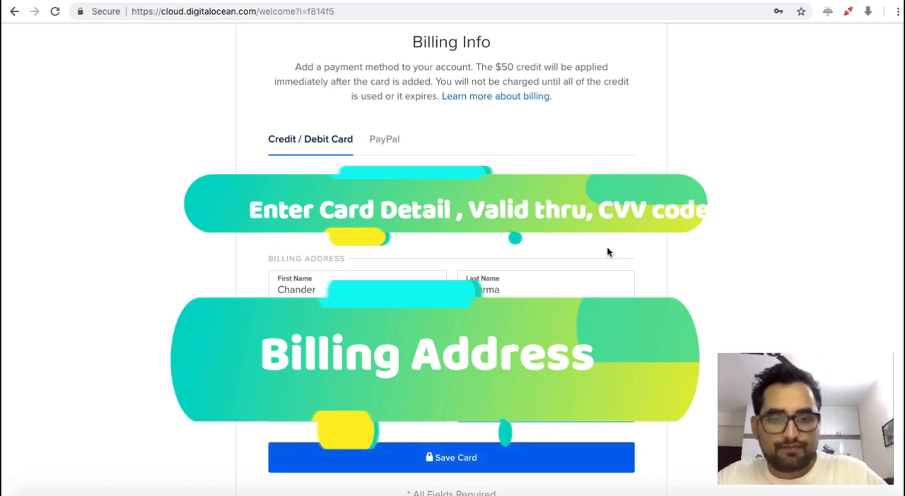
scroll(down, 3)
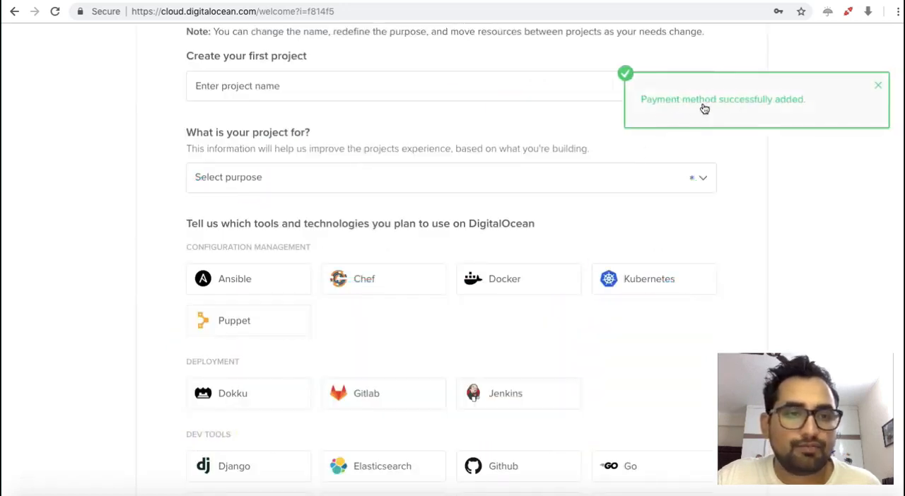
mouse_move(801, 107)
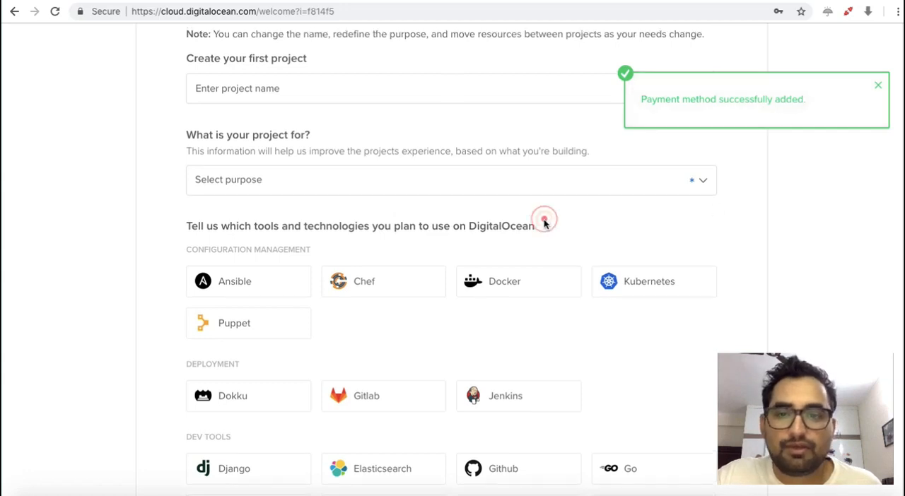
scroll(up, 3)
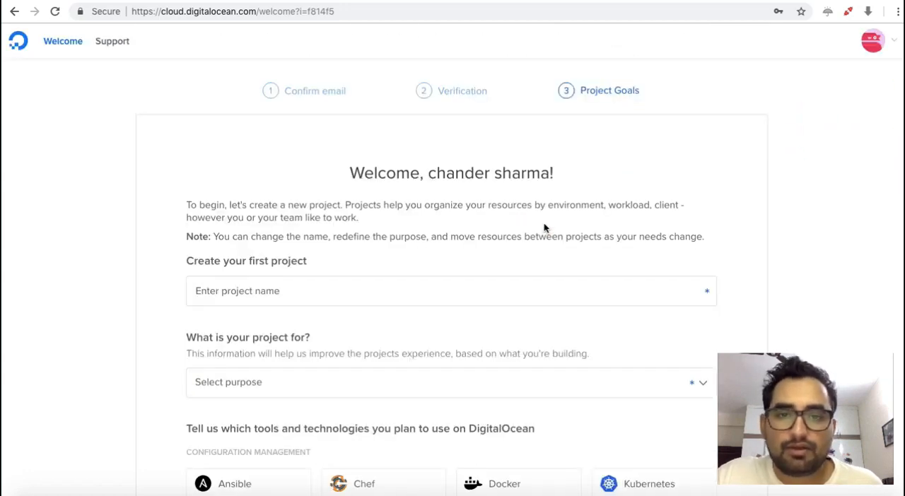
triple_click(450, 173)
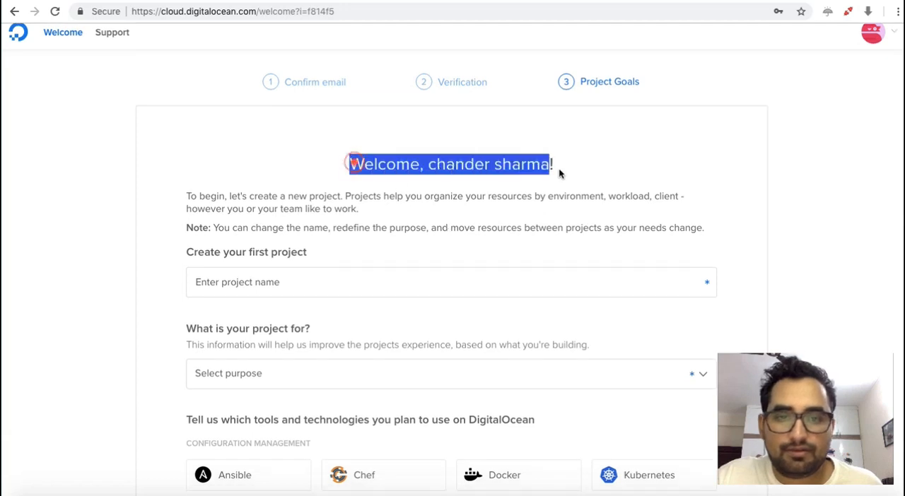
scroll(down, 3)
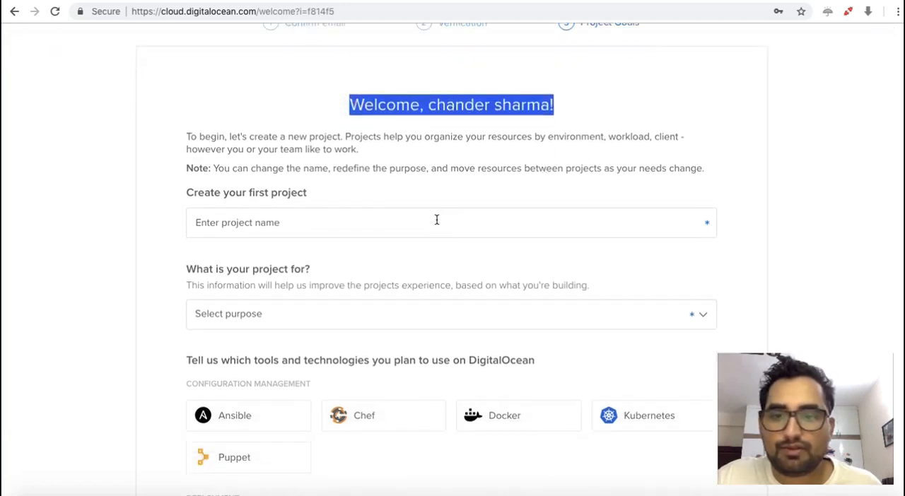
click(450, 222)
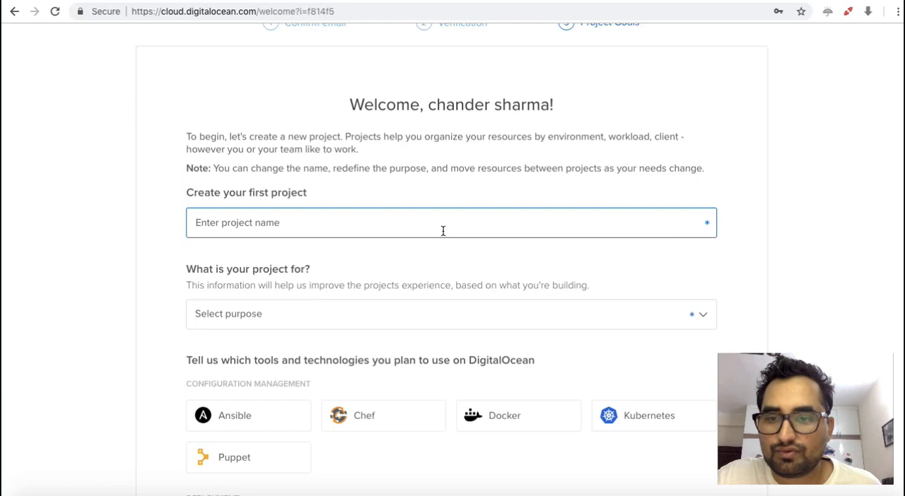
scroll(down, 3)
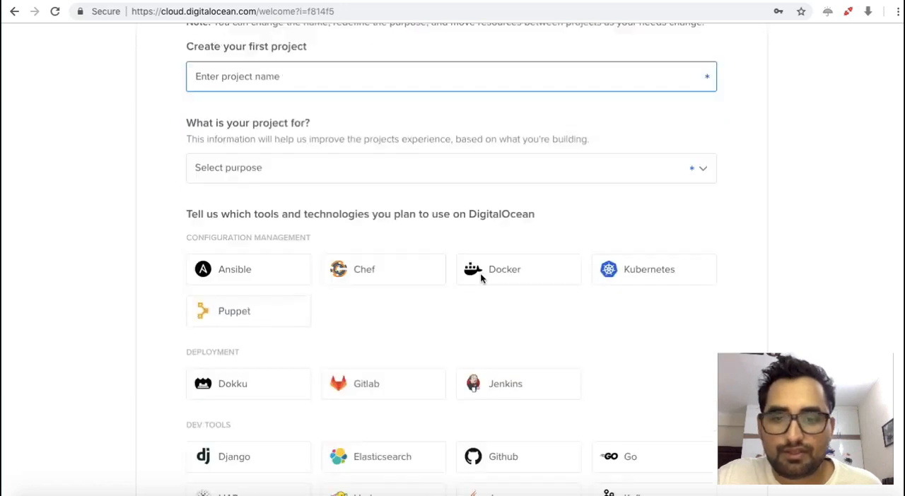
scroll(down, 3)
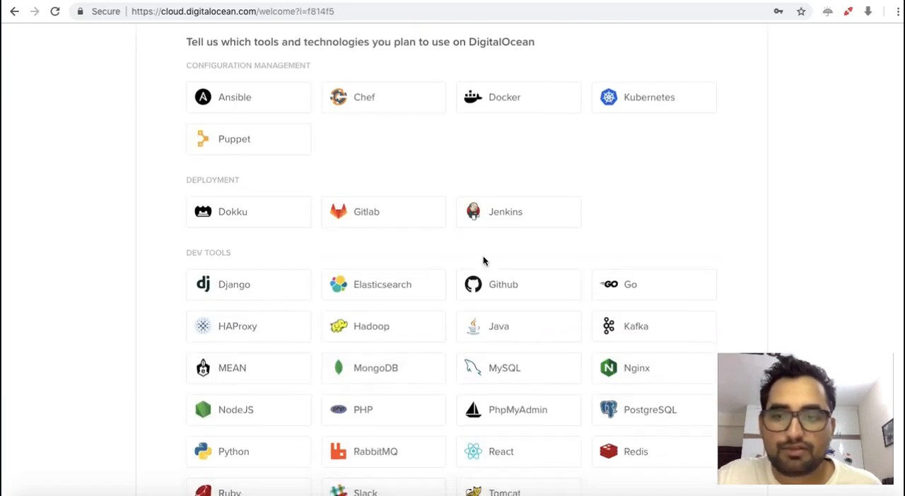
scroll(down, 3)
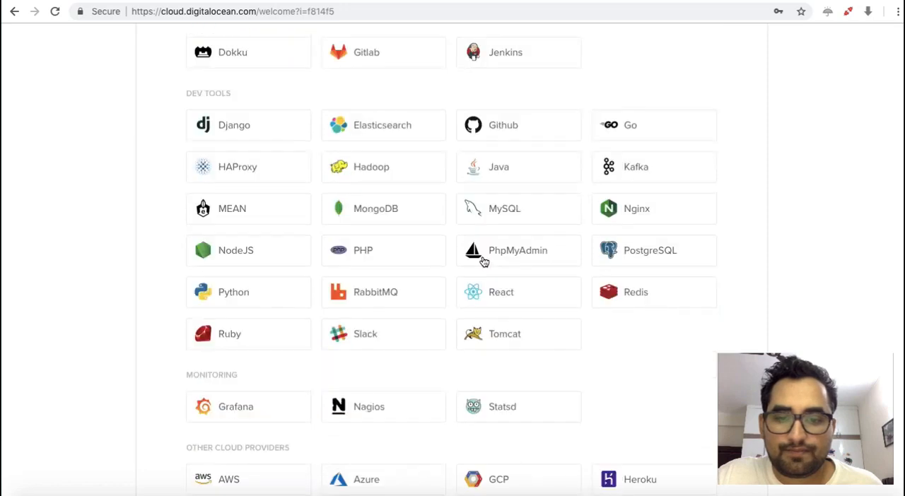
scroll(down, 3)
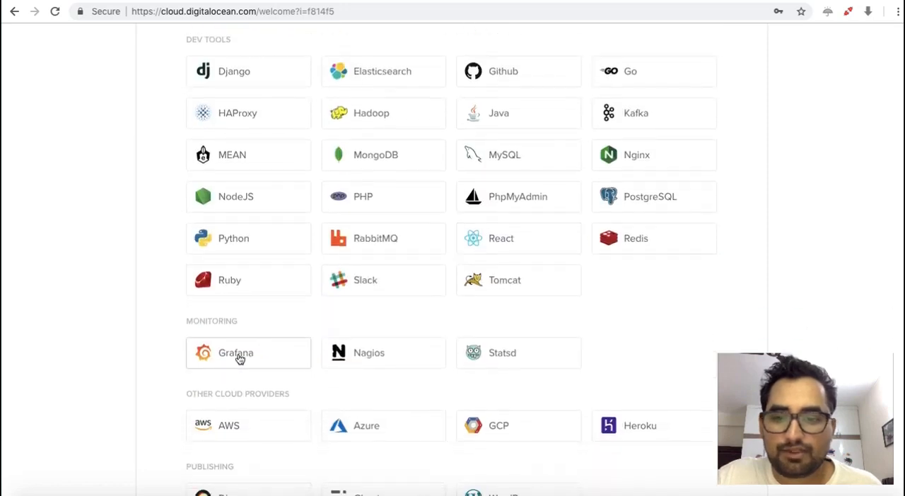
scroll(down, 3)
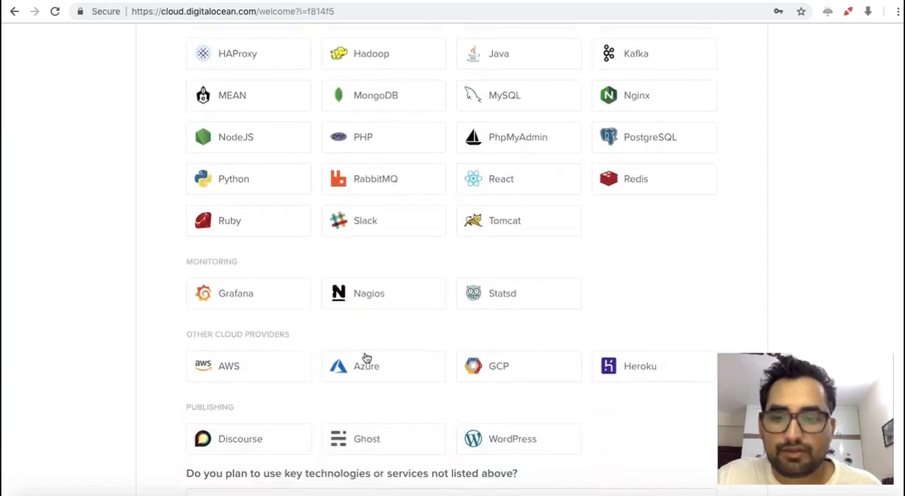
scroll(down, 3)
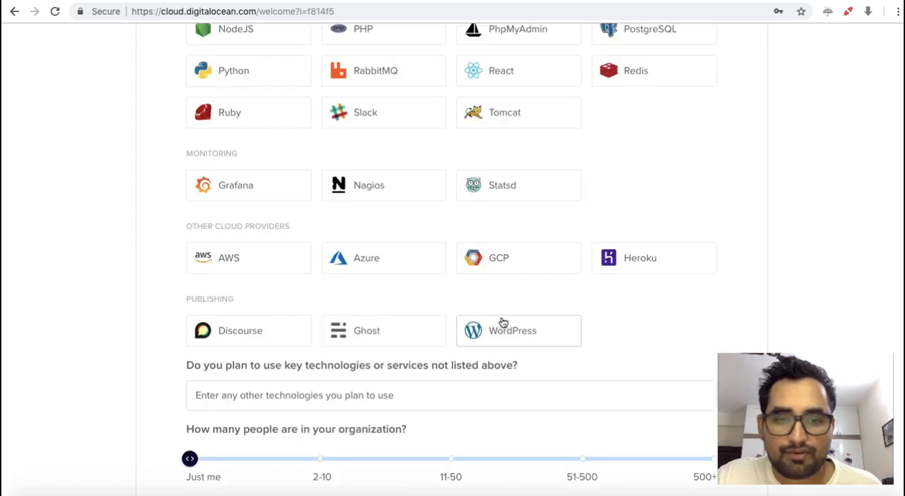
Enter 'IT Techie' as the project name
scroll(down, 3)
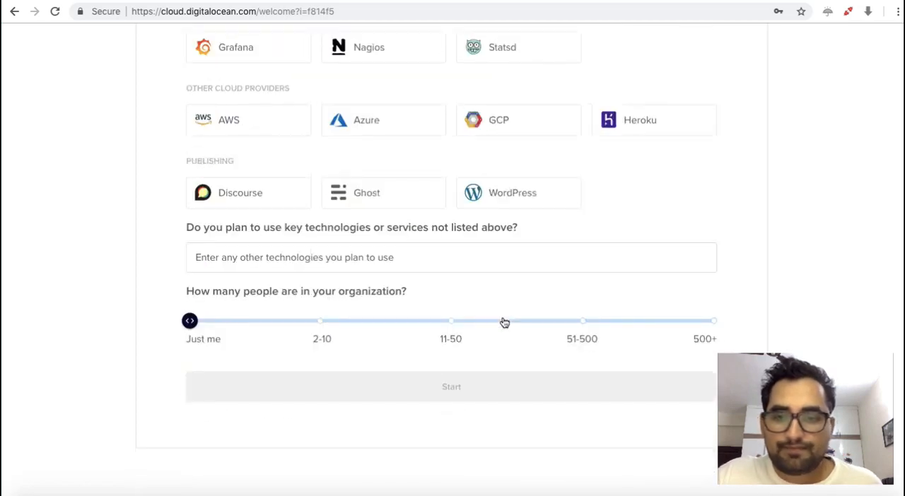
scroll(up, 3)
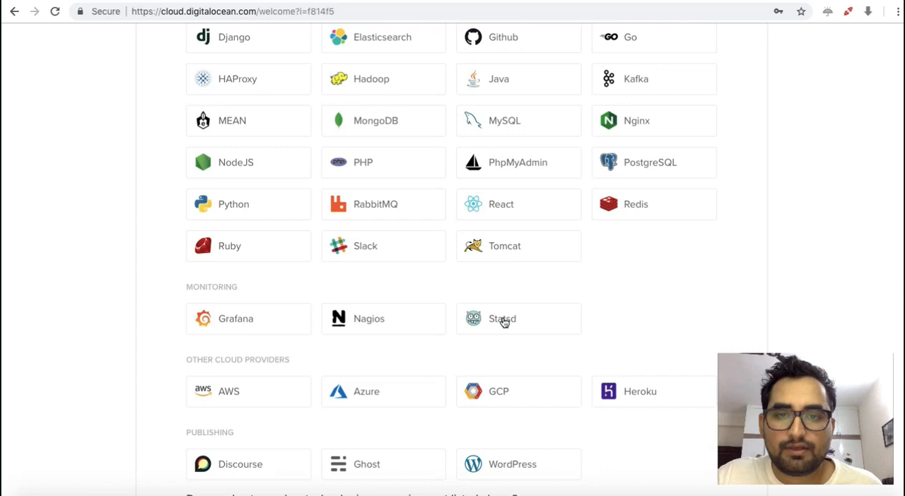
scroll(up, 3)
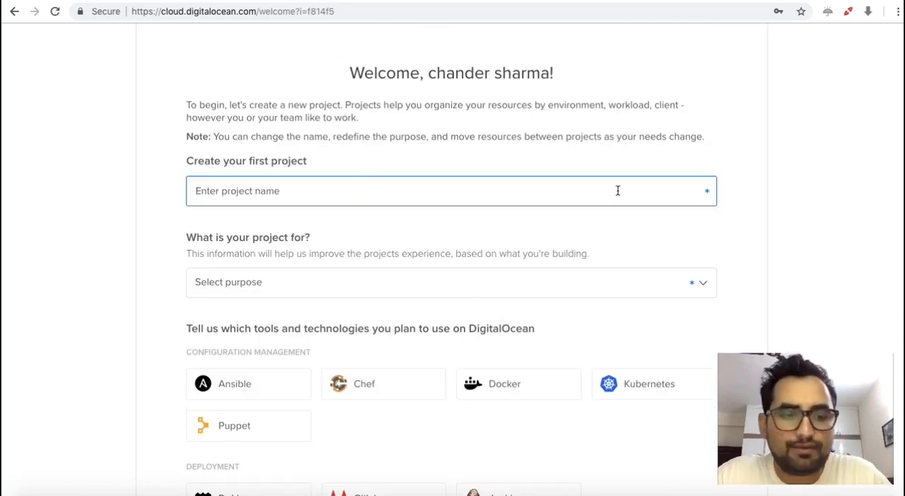
text(It)
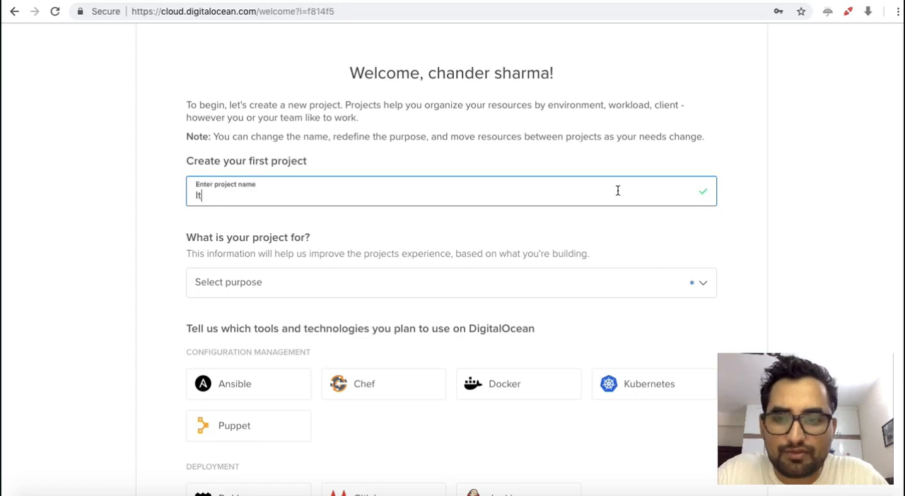
text(IT)
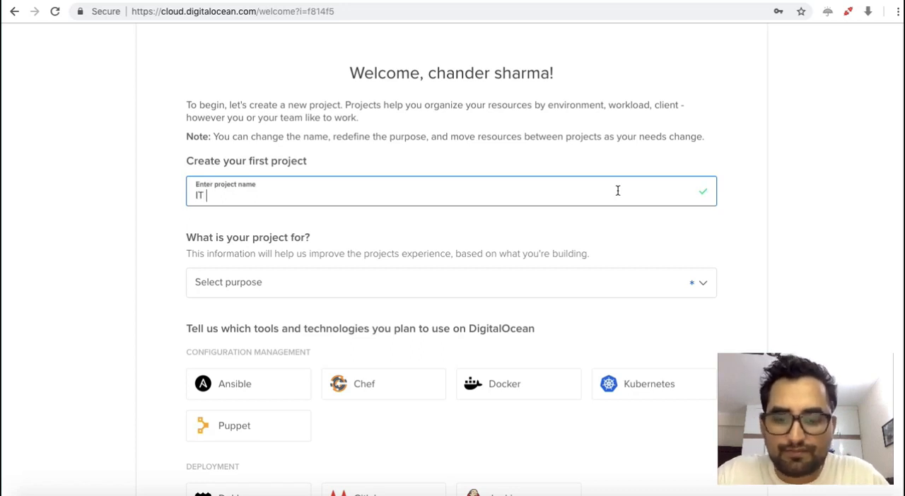
text(Techie)
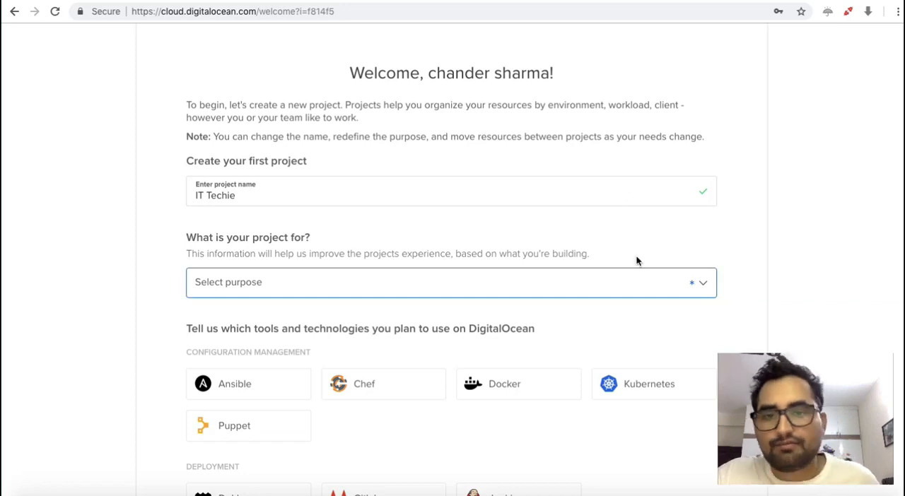
Choose Operational / Developer tooling as the purpose and start the project
click(450, 282)
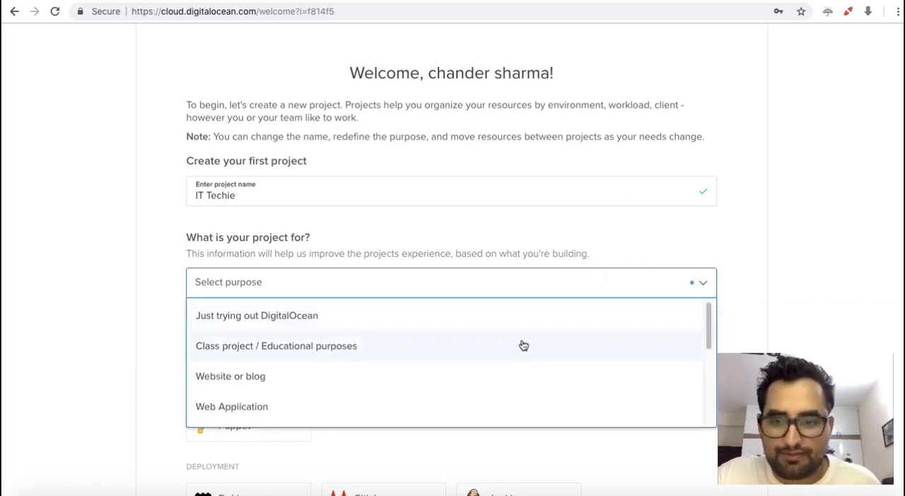
scroll(down, 3)
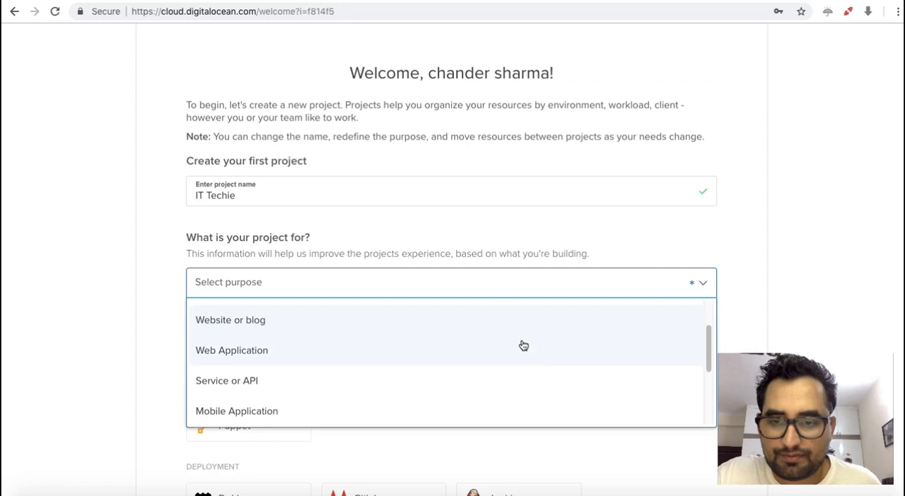
scroll(down, 3)
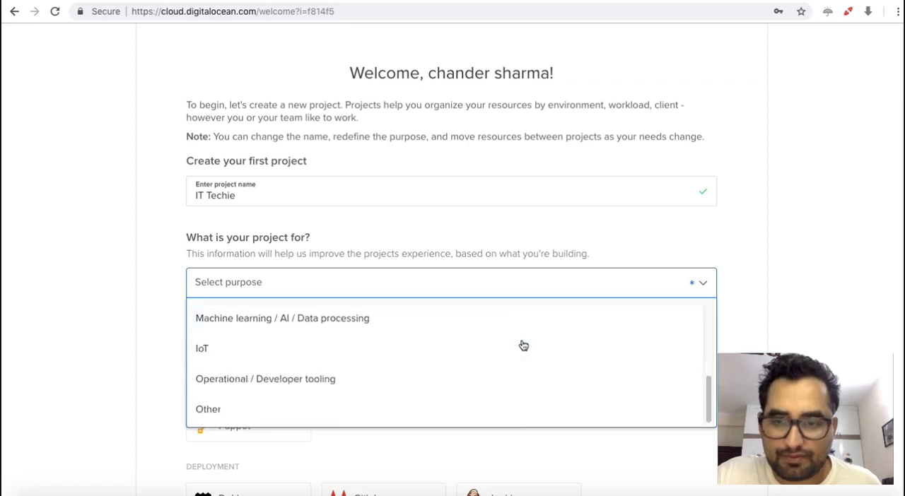
scroll(up, 3)
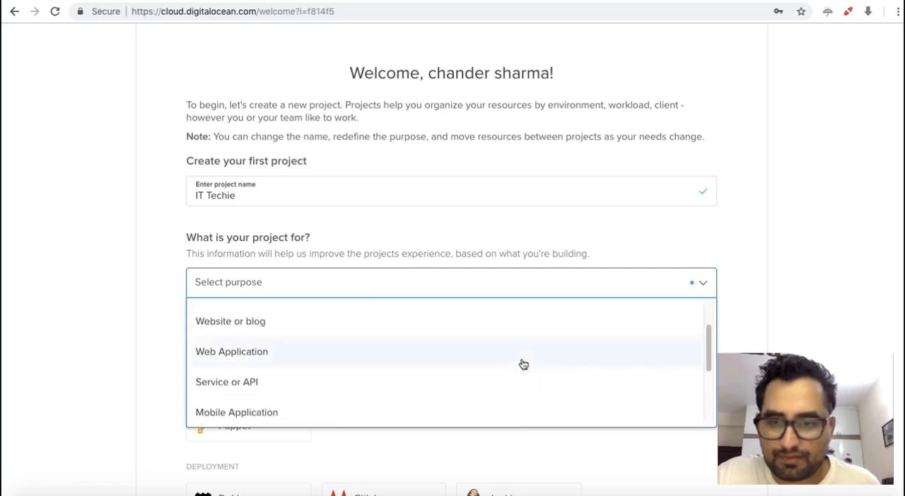
scroll(down, 3)
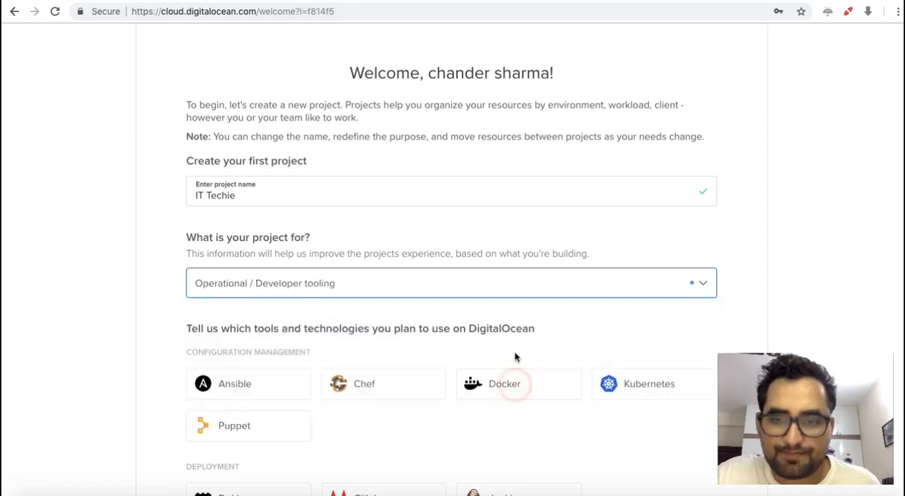
scroll(down, 3)
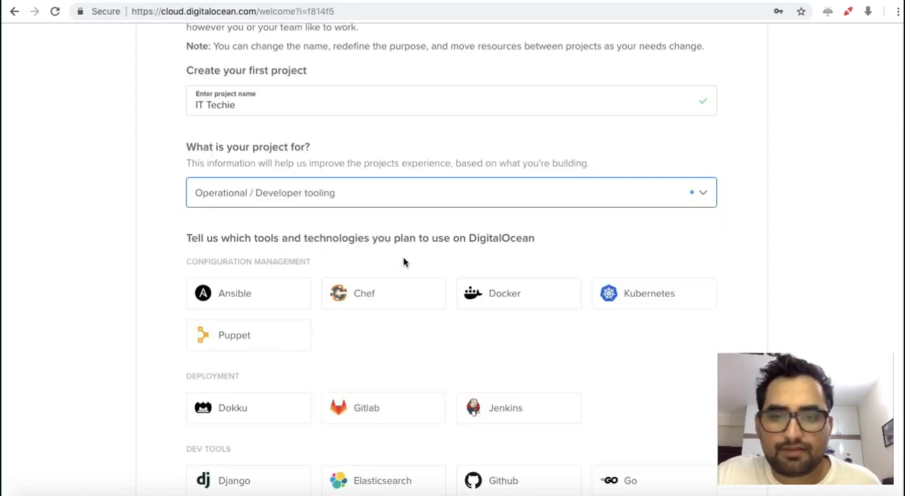
scroll(down, 3)
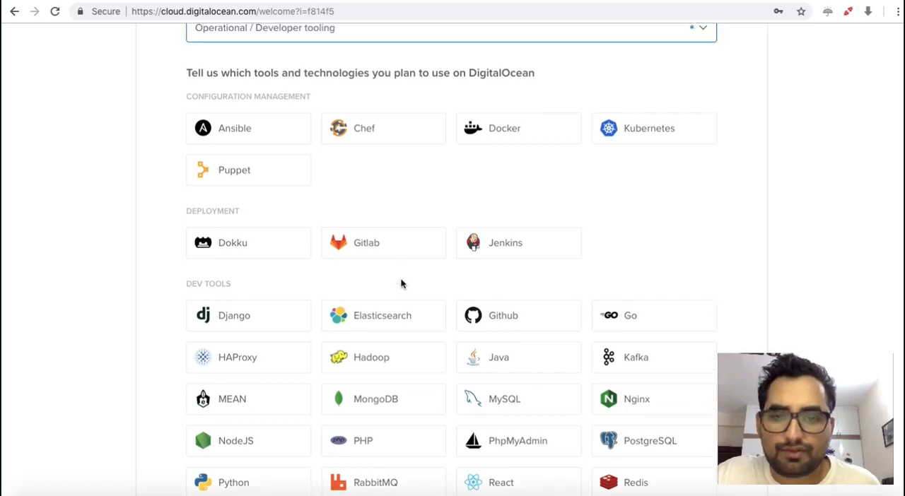
scroll(down, 3)
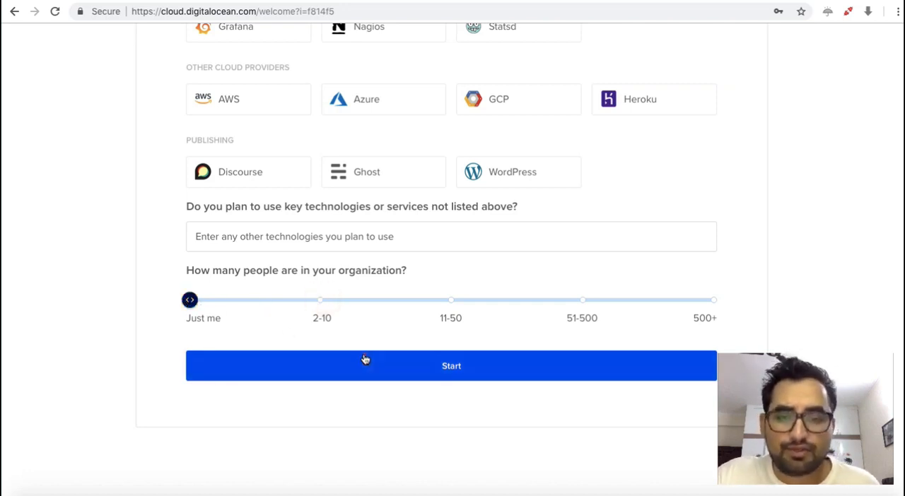
click(451, 365)
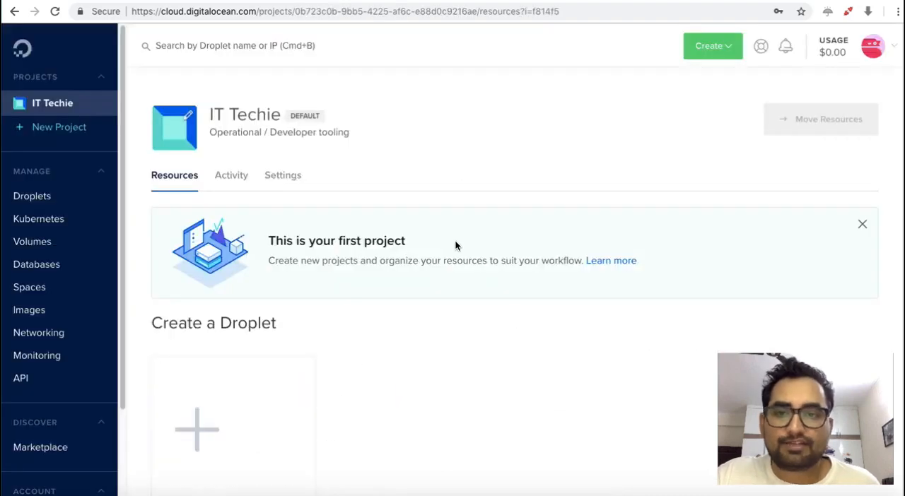
mouse_move(438, 273)
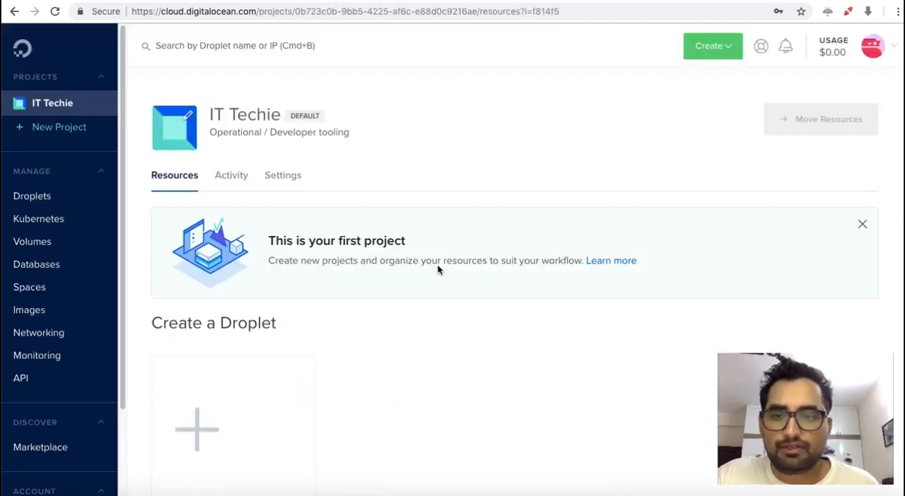
Go to Droplets under Manage and scroll its empty listing for IT Techie
scroll(down, 3)
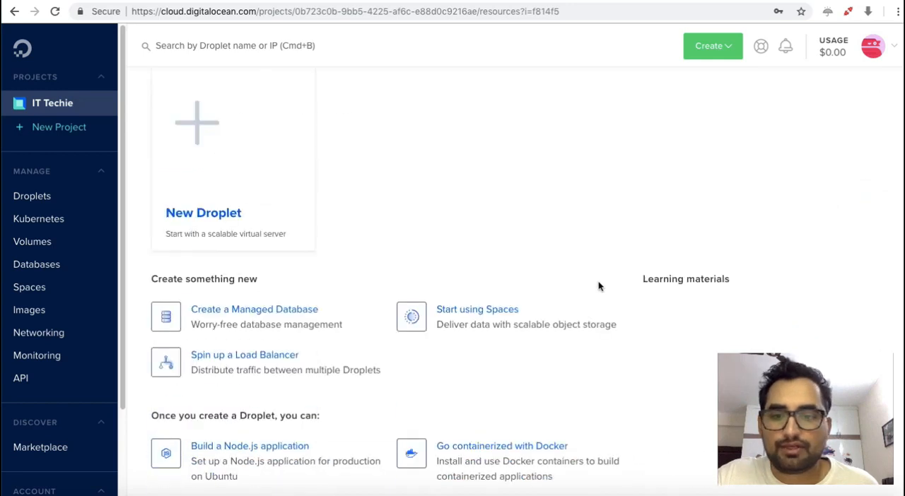
mouse_move(84, 222)
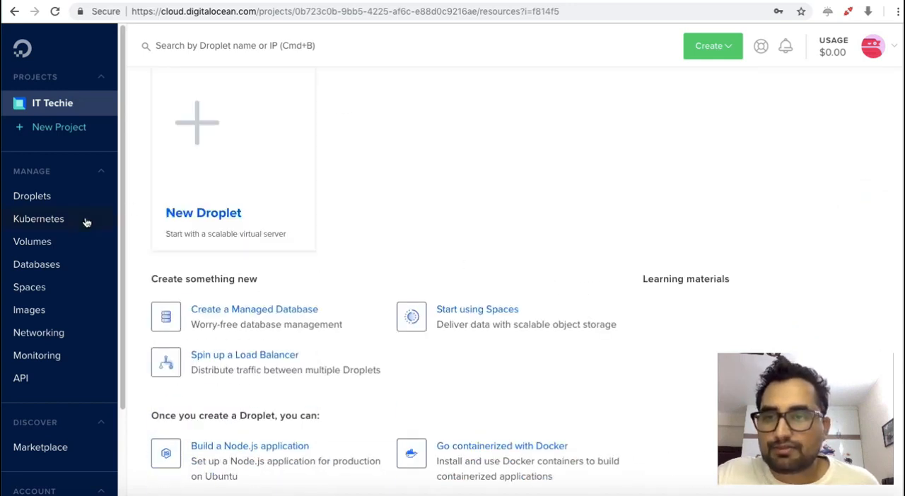
click(32, 196)
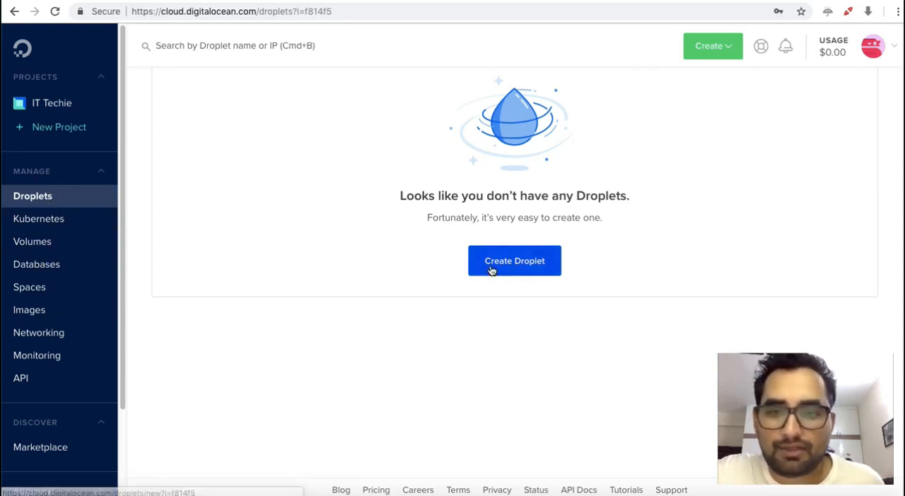
mouse_move(320, 287)
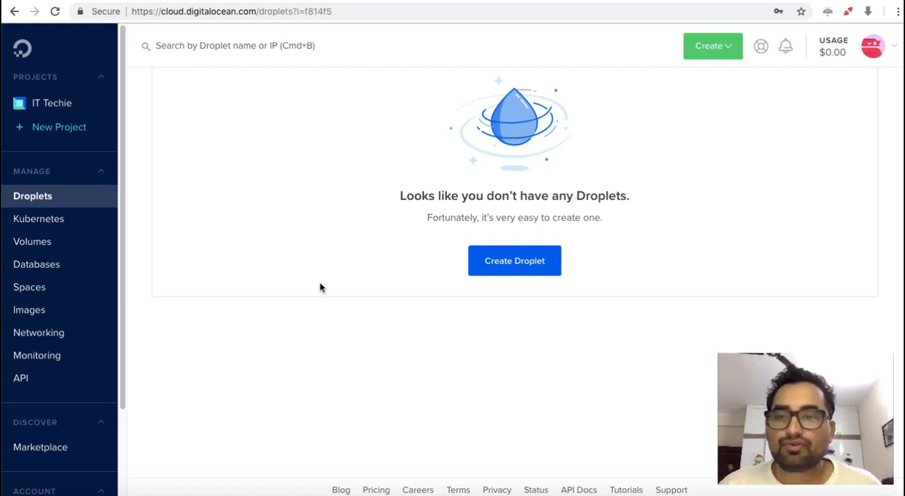
mouse_move(515, 261)
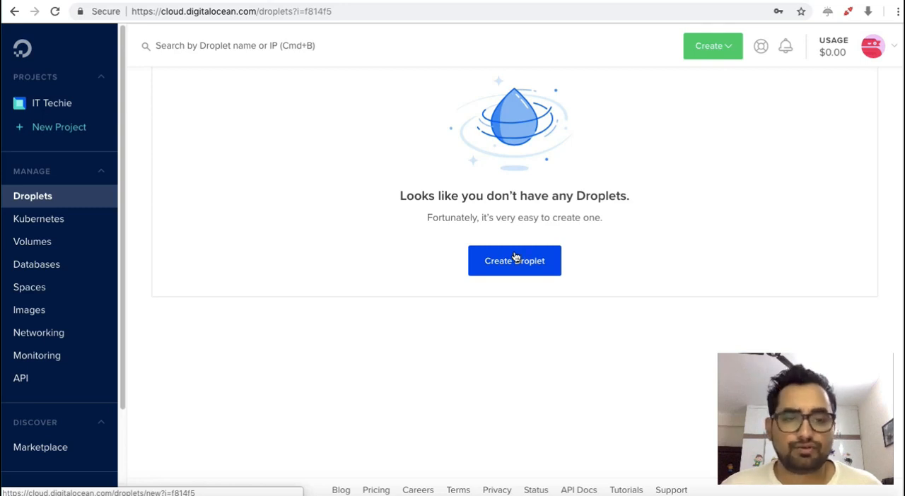
mouse_move(219, 76)
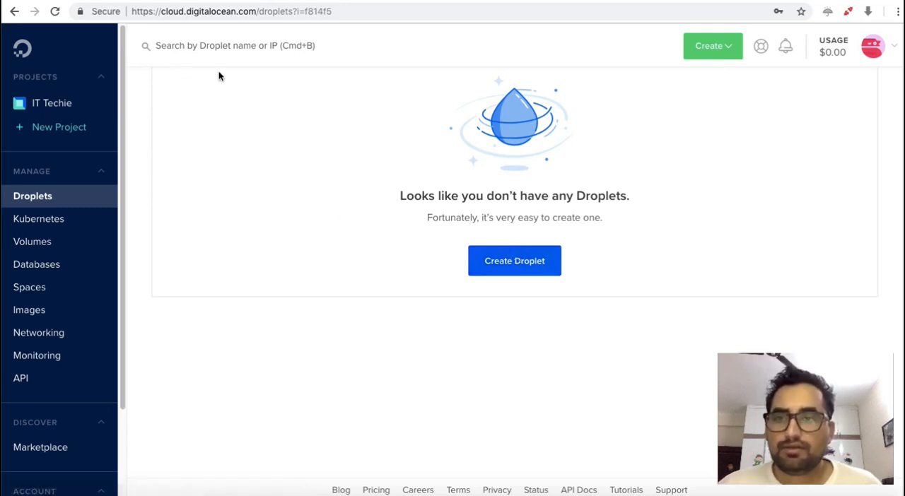
mouse_move(296, 140)
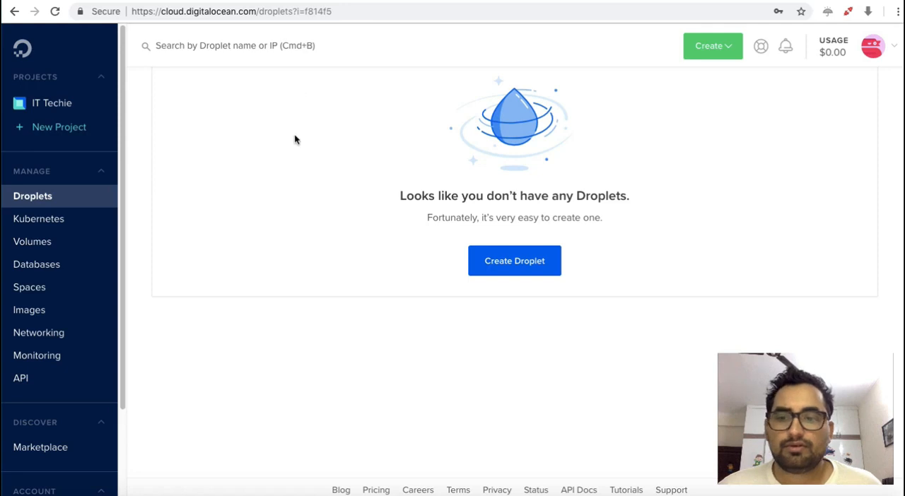
scroll(down, 3)
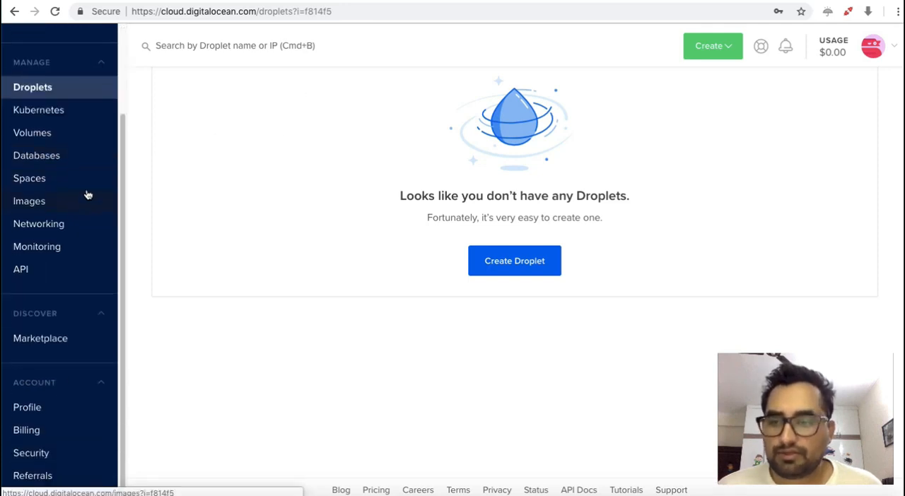
scroll(up, 3)
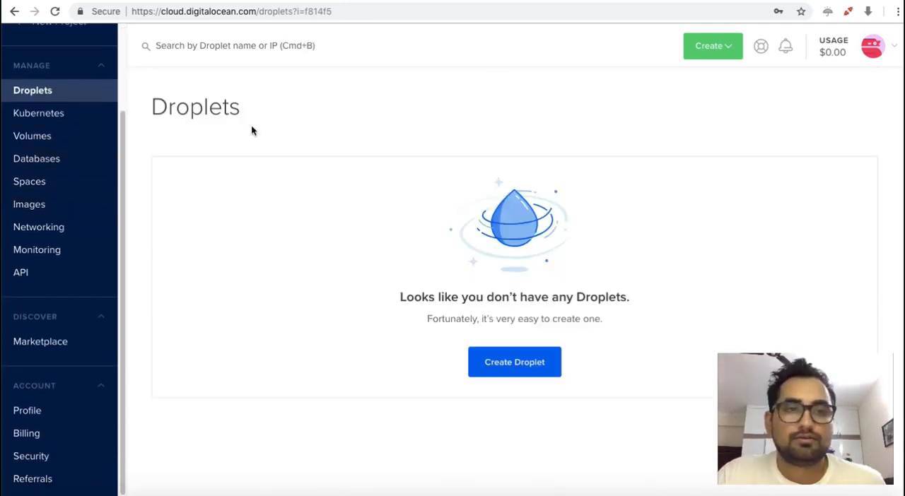
scroll(up, 3)
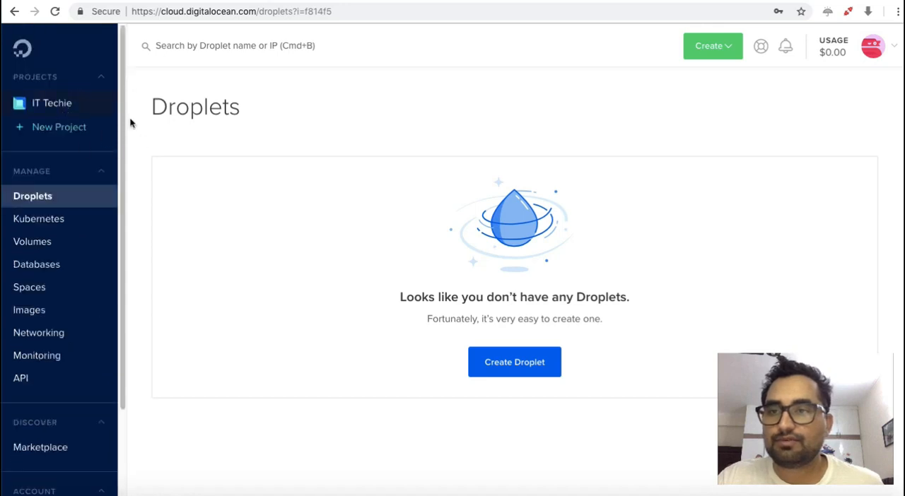
mouse_move(43, 164)
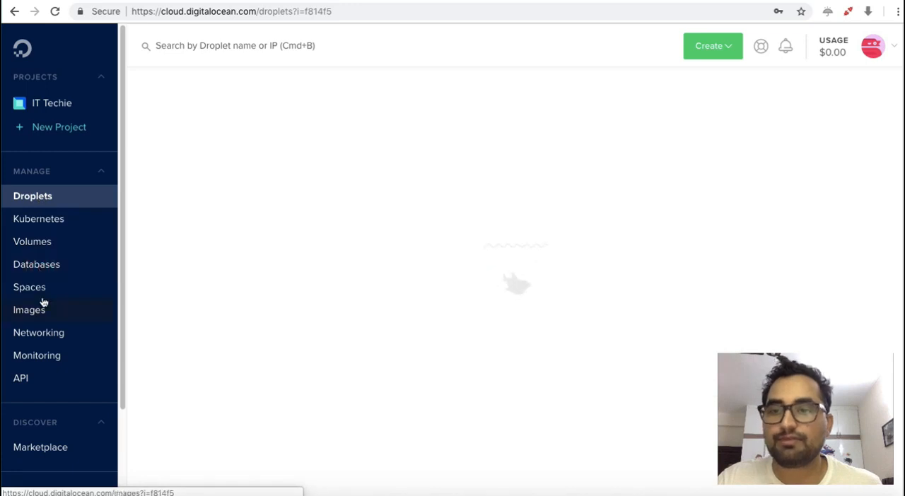
Visit the Databases, Images and Monitoring sidebar pages, then go to Profile
click(37, 264)
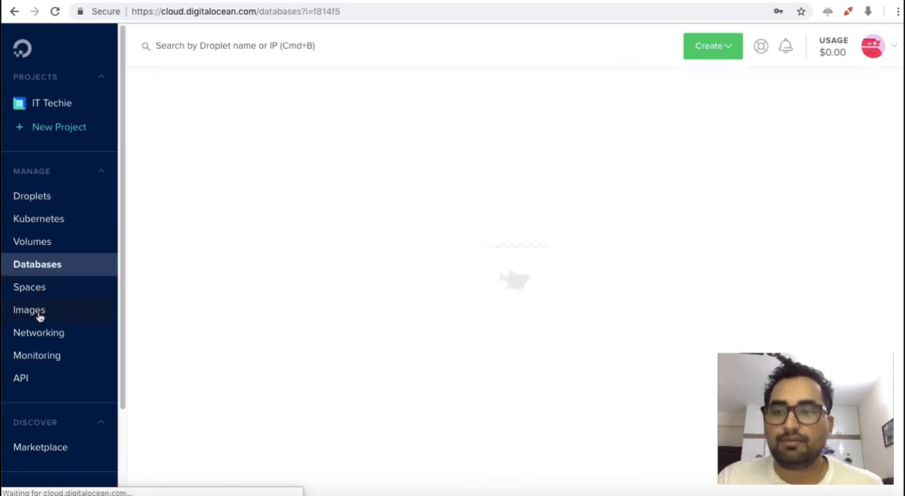
click(29, 310)
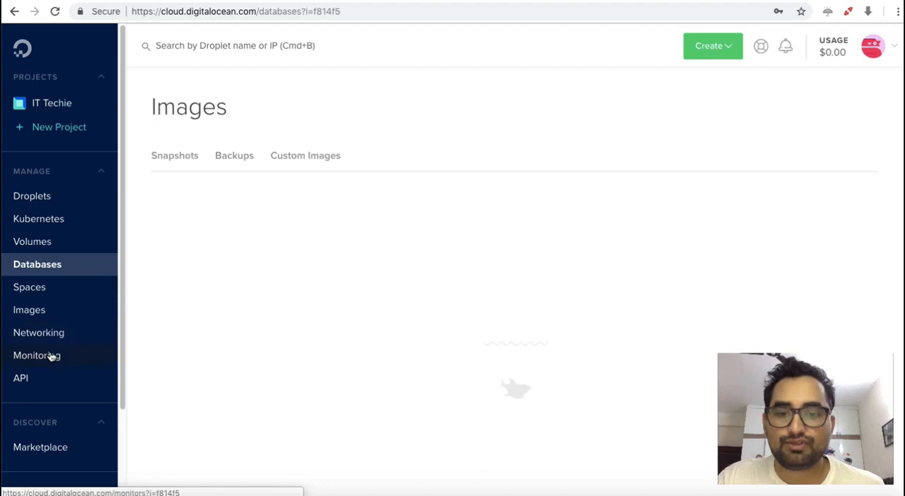
click(37, 356)
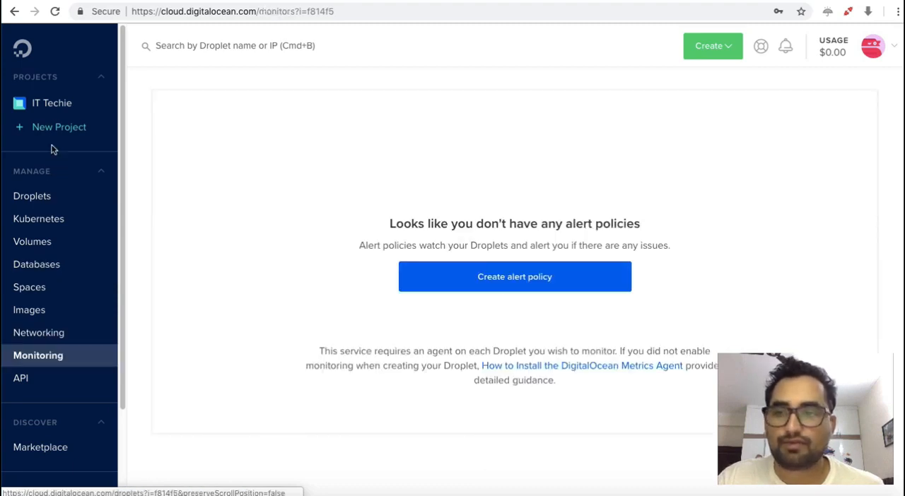
scroll(down, 3)
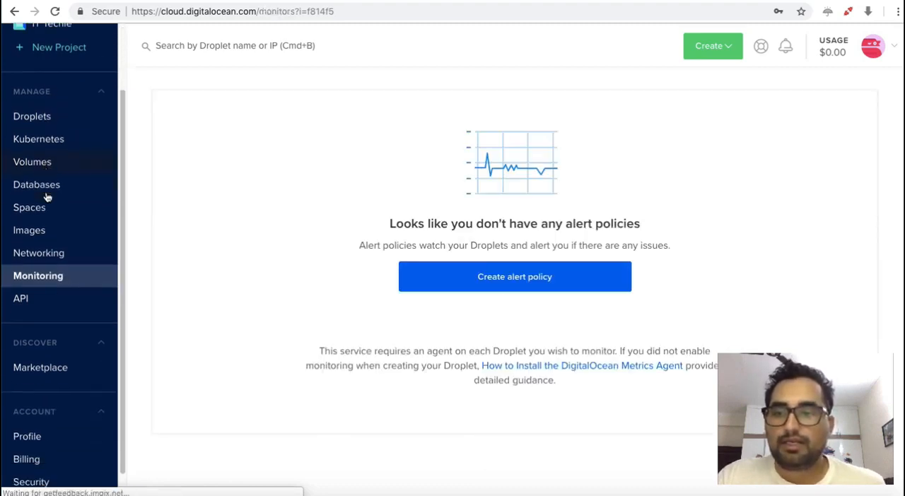
scroll(down, 3)
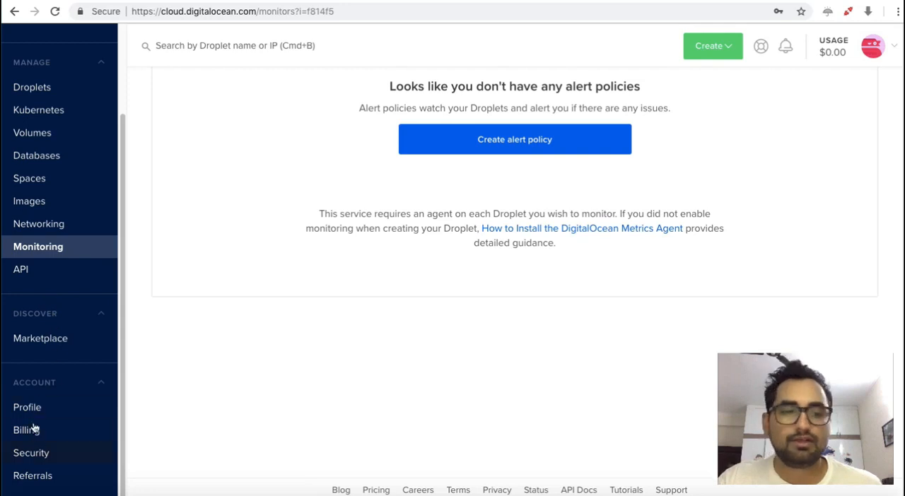
mouse_move(27, 407)
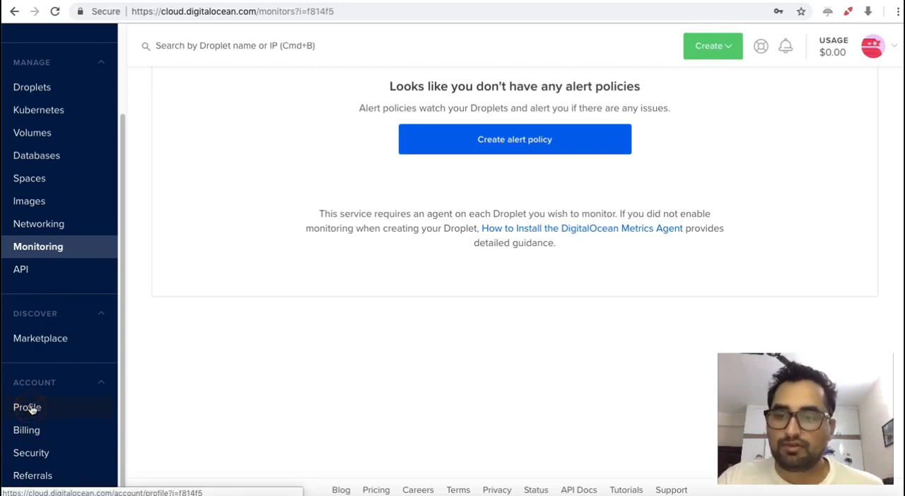
click(27, 407)
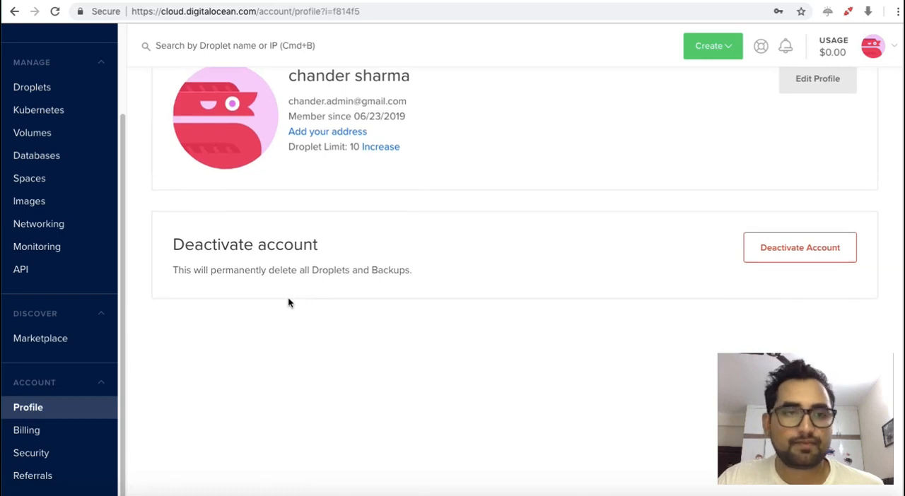
scroll(up, 3)
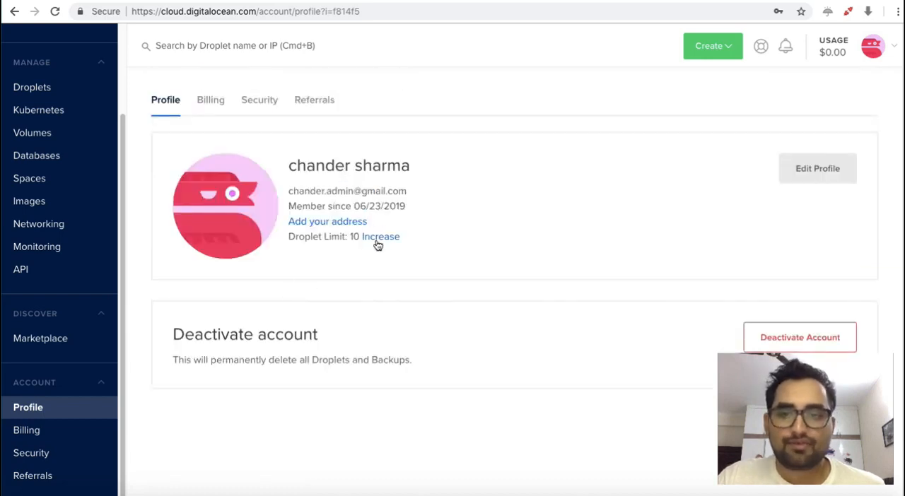
mouse_move(168, 266)
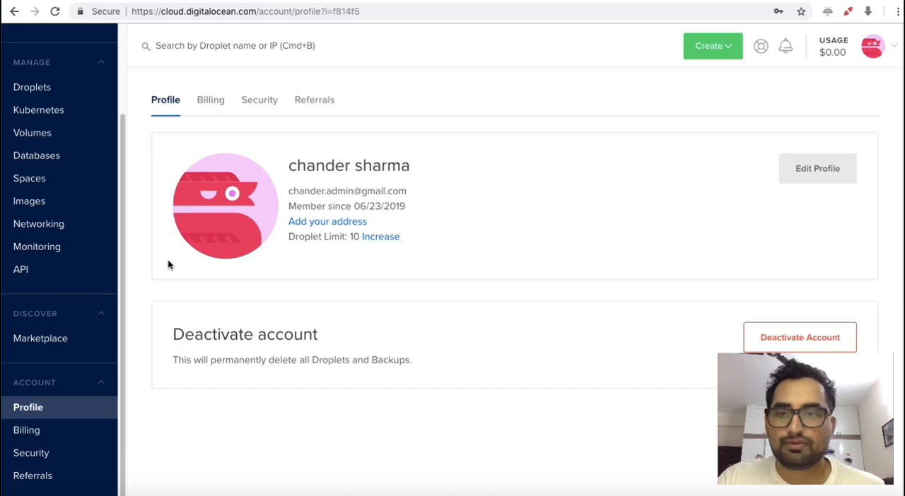
mouse_move(252, 140)
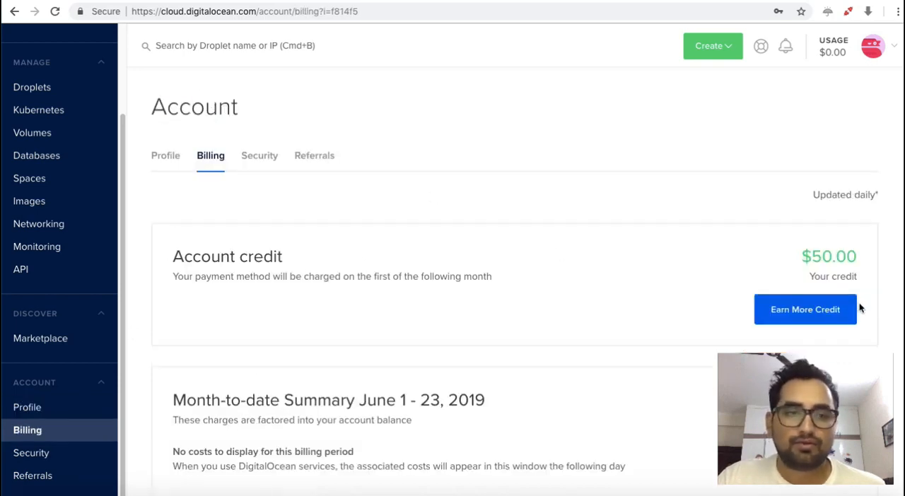
Highlight the $50.00 credit and scroll to the promotional credit in billing history
double_click(828, 256)
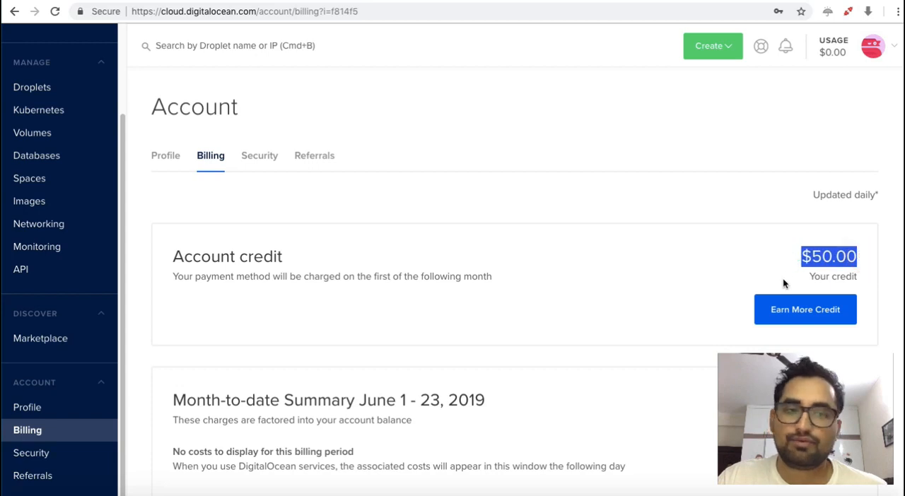
mouse_move(769, 286)
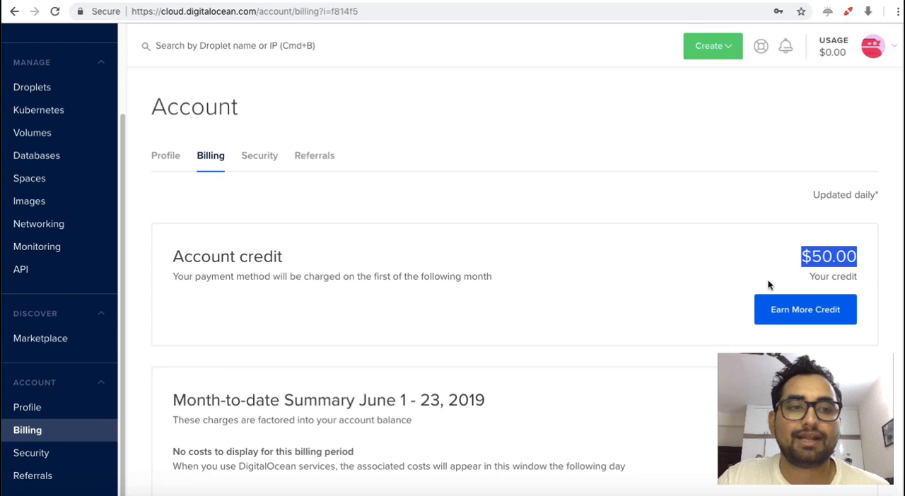
mouse_move(817, 271)
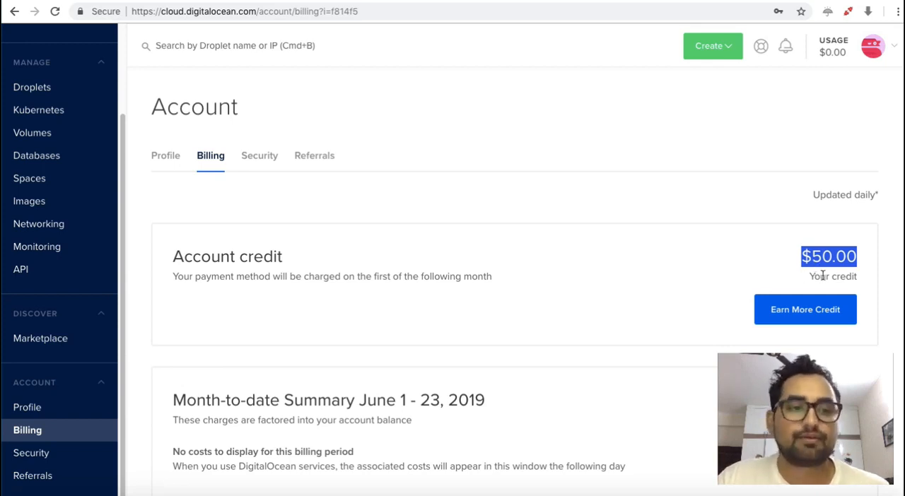
scroll(down, 3)
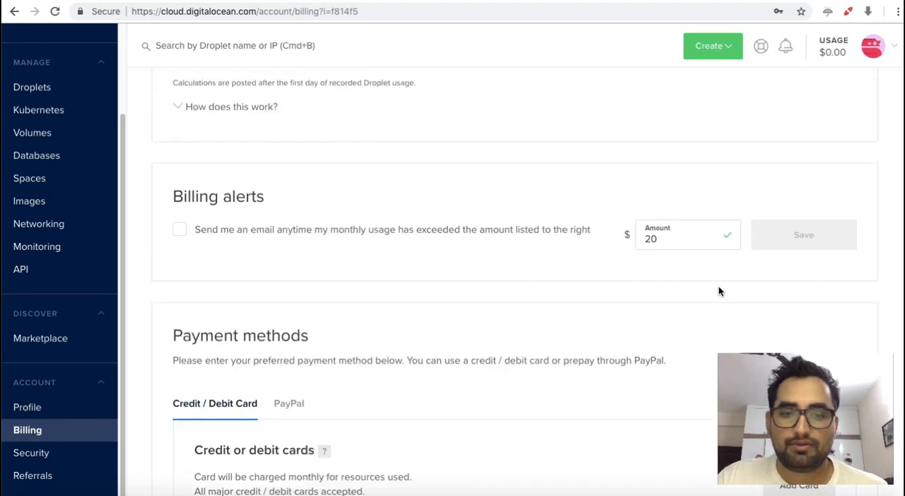
scroll(down, 3)
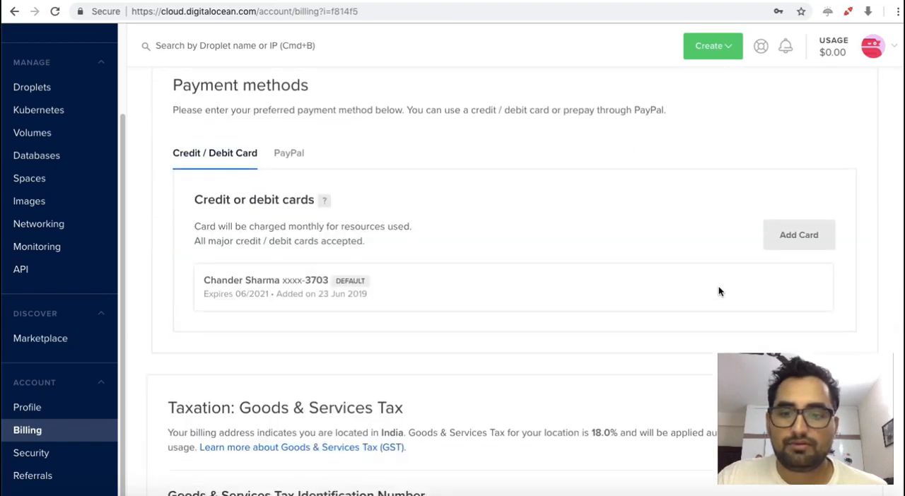
scroll(down, 3)
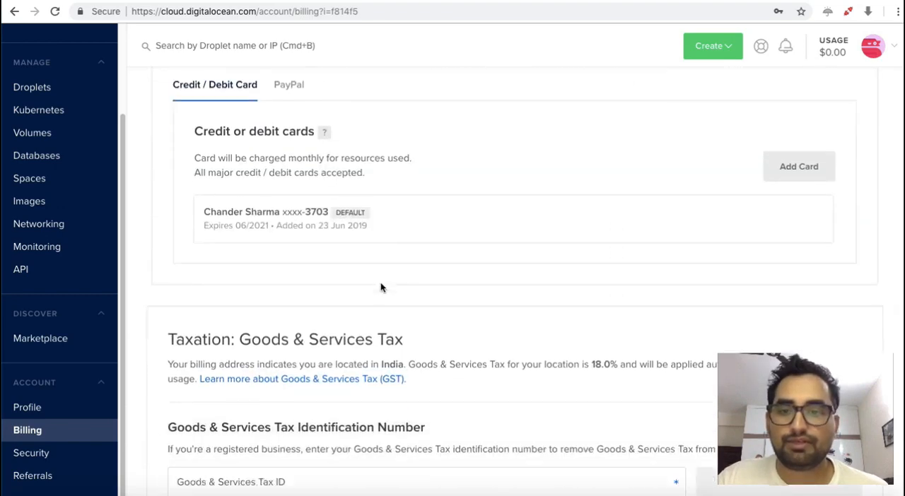
scroll(down, 3)
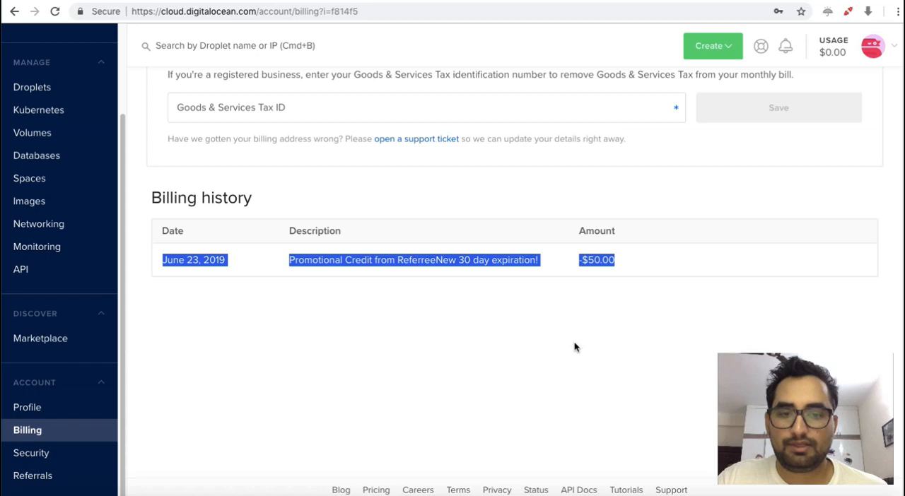
mouse_move(512, 350)
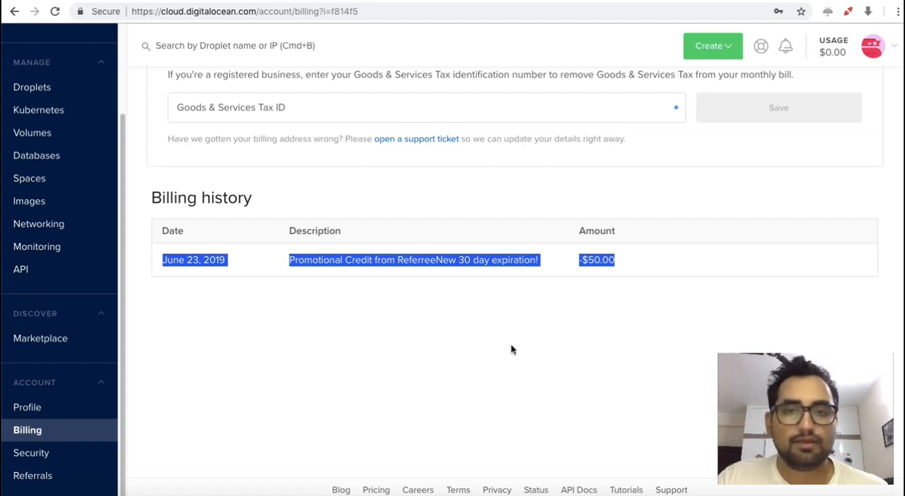
click(511, 350)
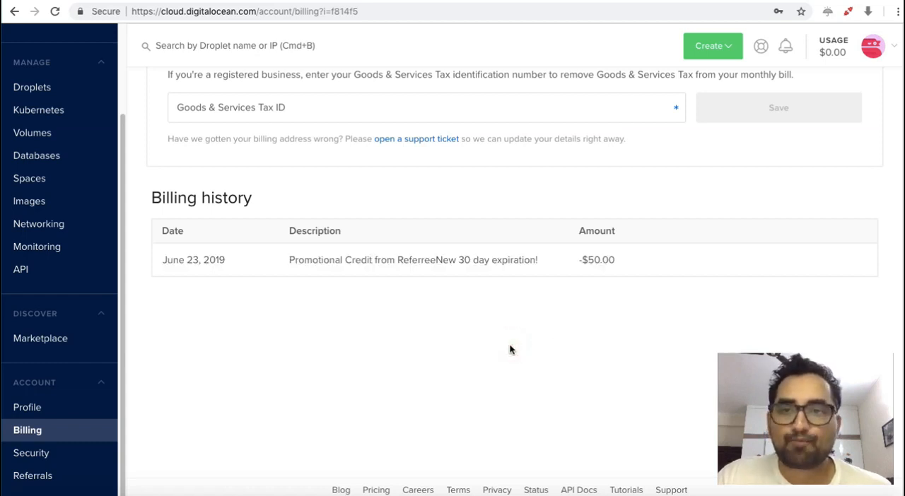